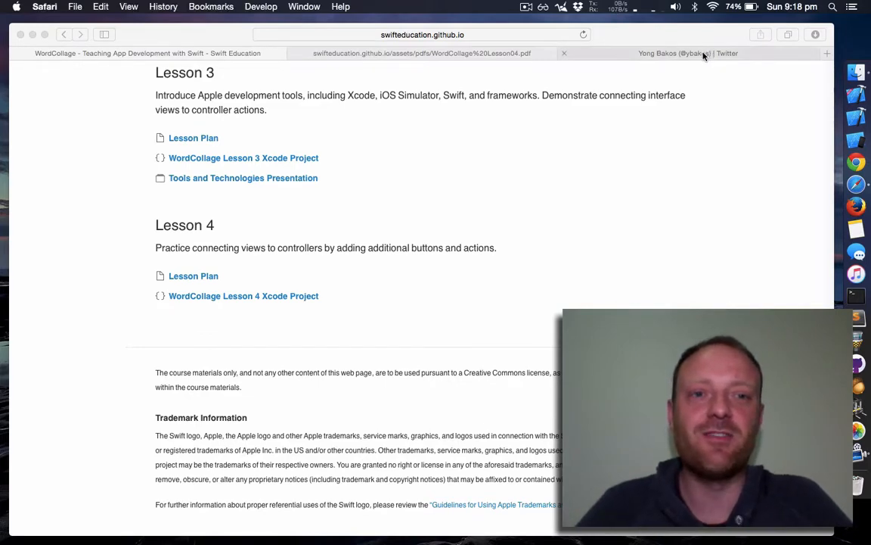
Close Twitter and browse Teaching App Development with Swift to WordCollage's Lesson 4 section
click(673, 53)
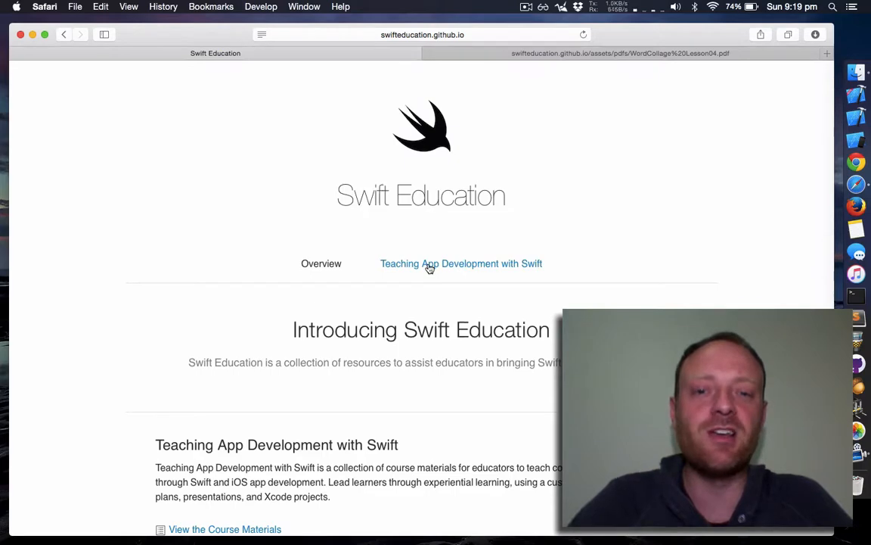
click(461, 264)
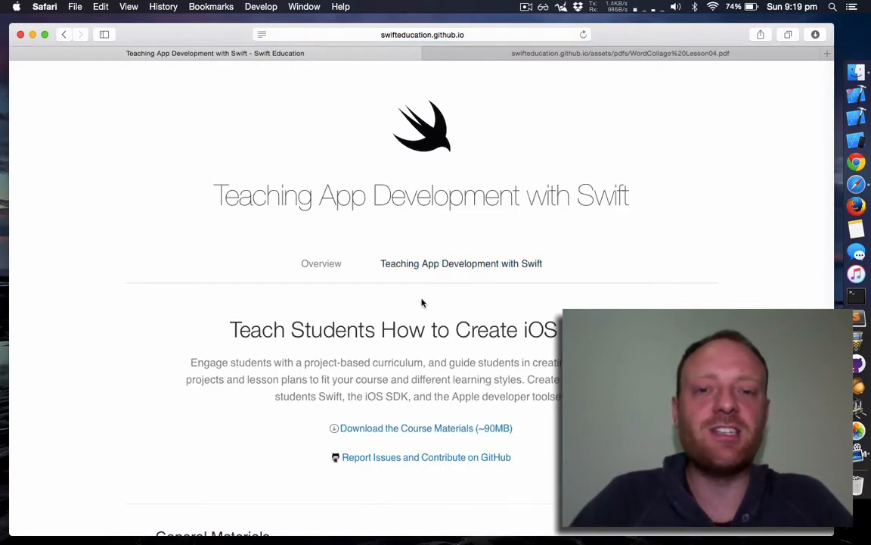
scroll(down, 3)
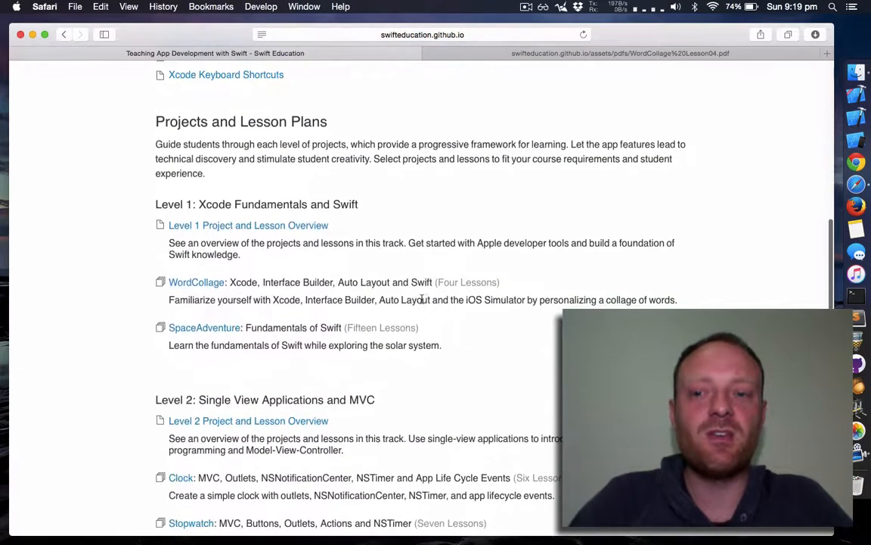
scroll(down, 3)
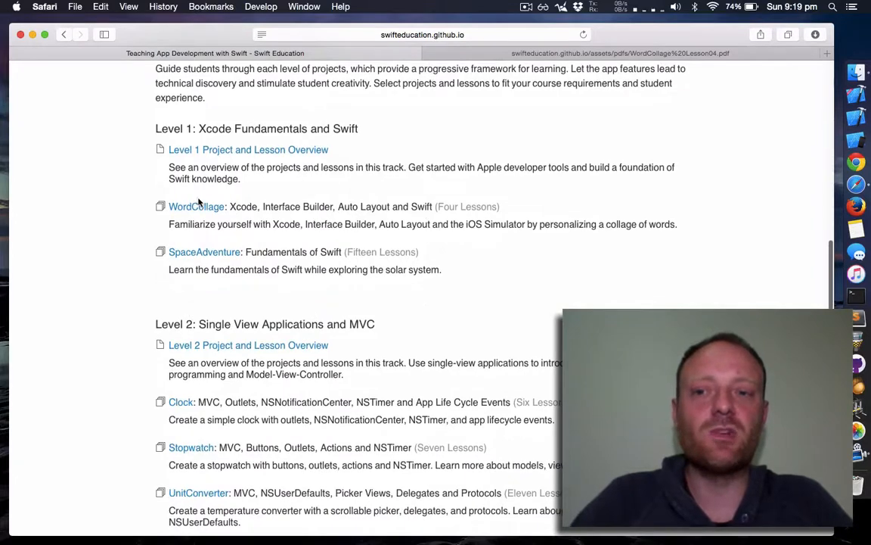
click(196, 206)
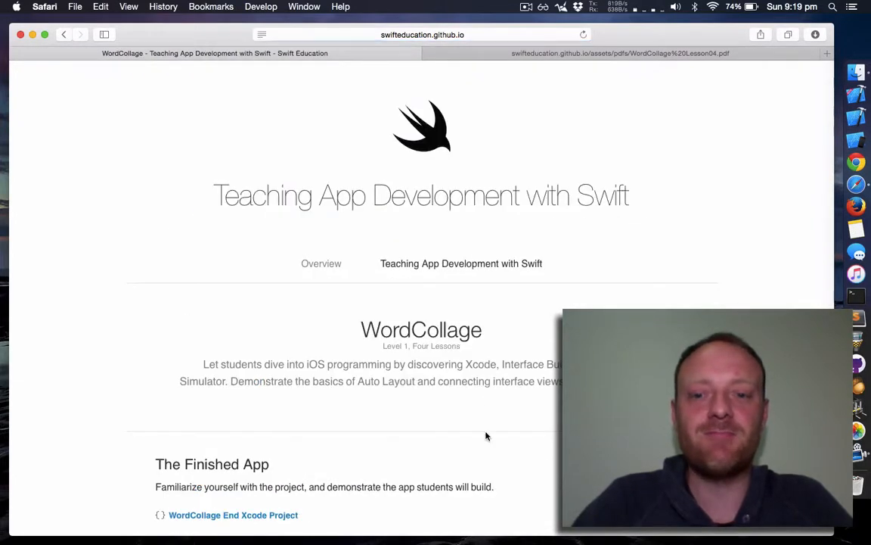
scroll(down, 3)
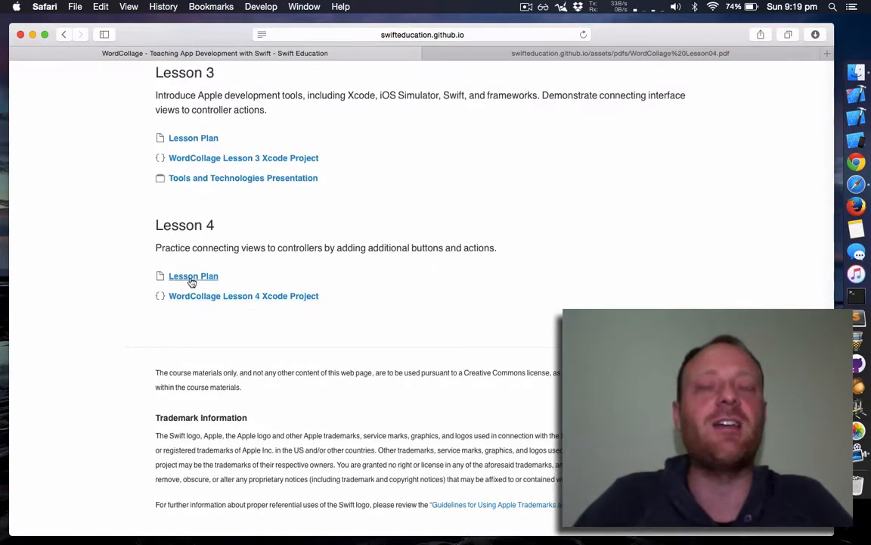
mouse_move(307, 260)
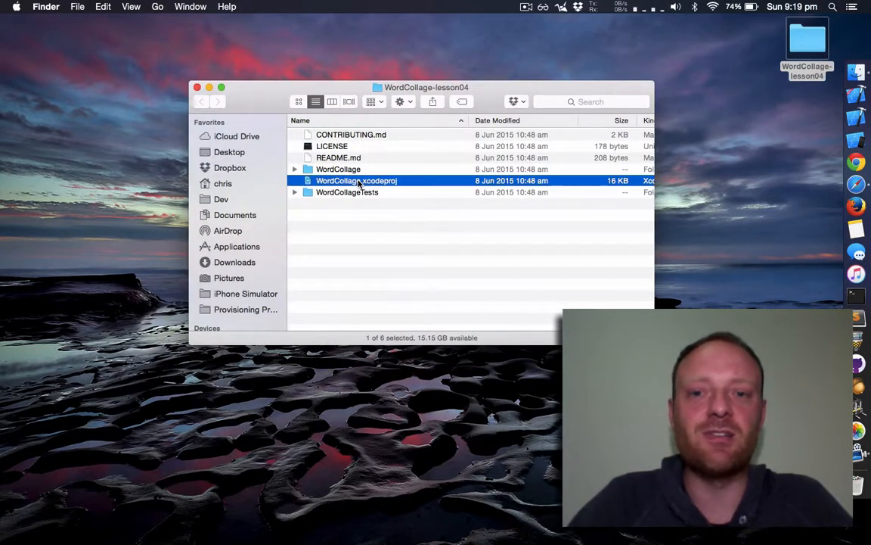
Open WordCollage.xcodeproj and expand the WordCollage group to reach Main.storyboard
double_click(356, 180)
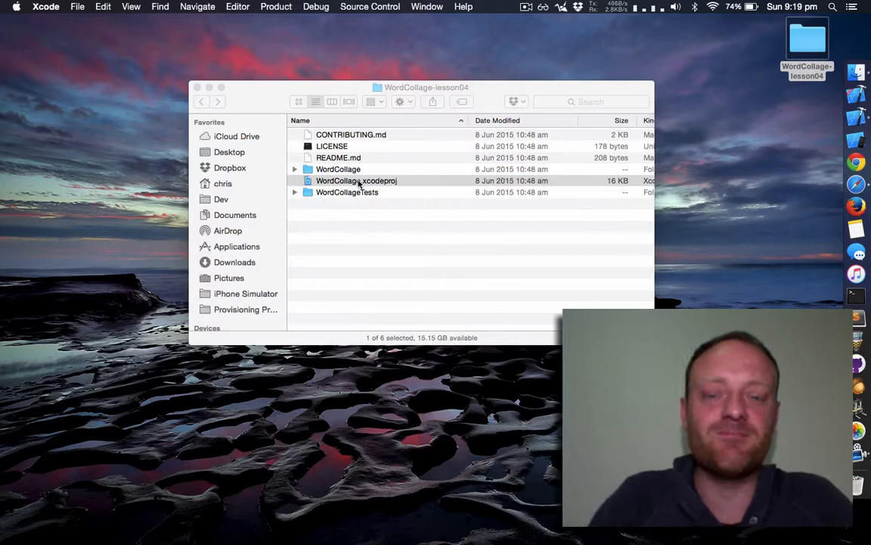
double_click(356, 180)
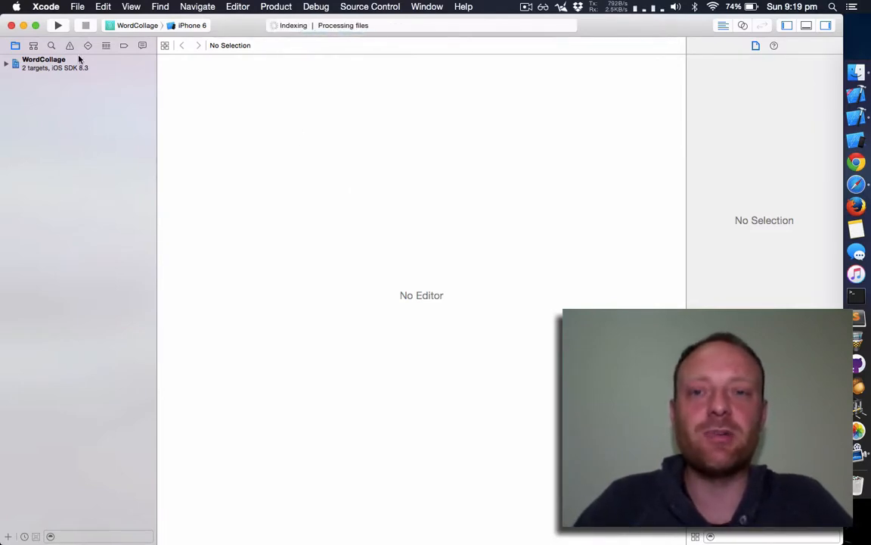
click(6, 62)
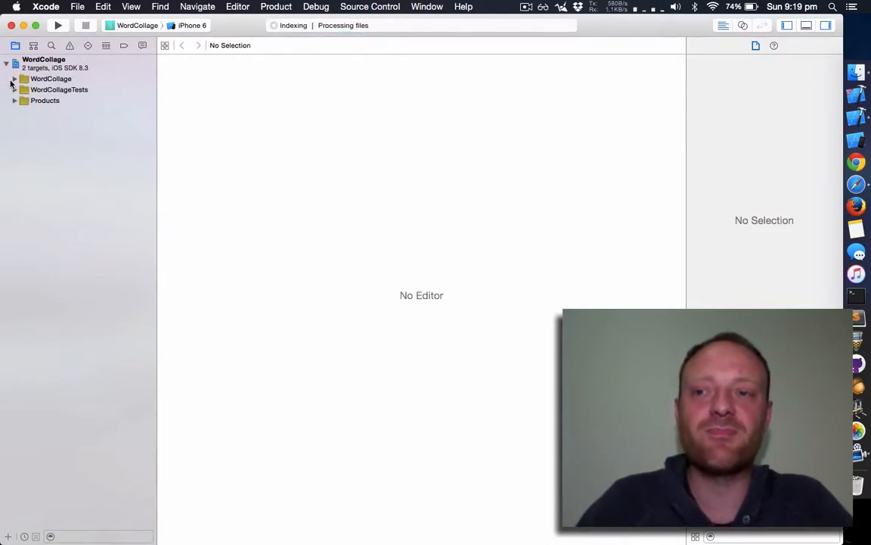
click(15, 79)
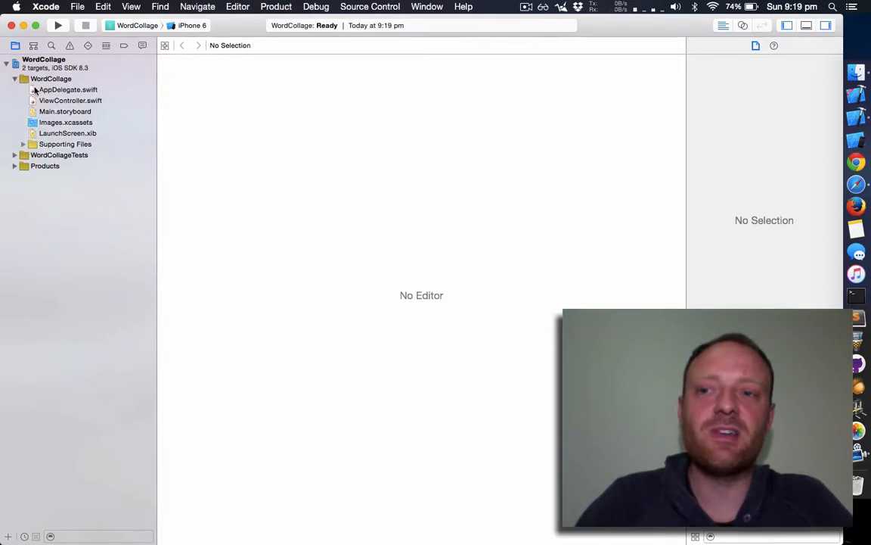
click(65, 111)
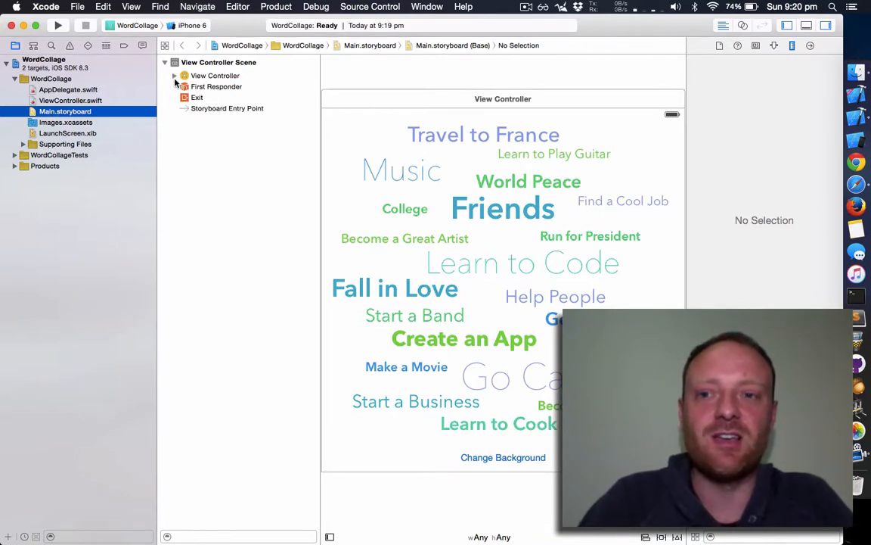
Expand the View Controller scene and view Change Background's size and constraints
click(174, 74)
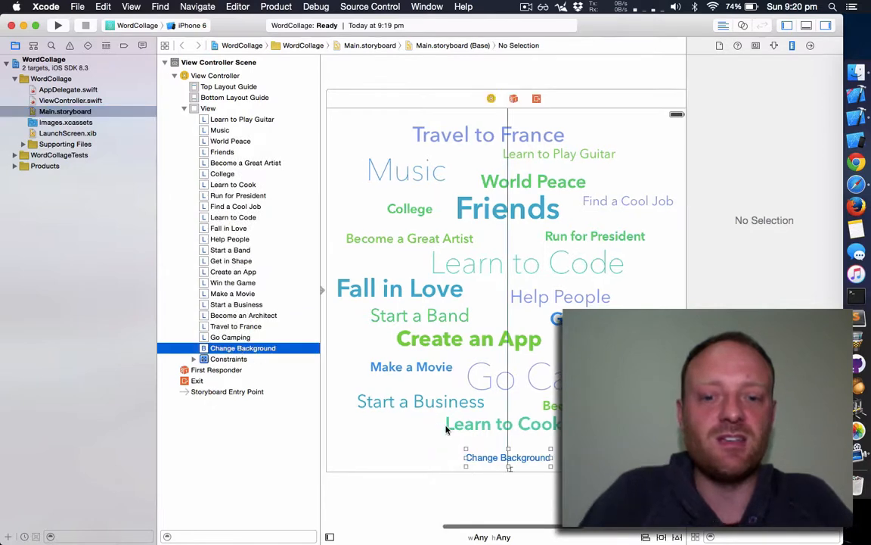
click(791, 47)
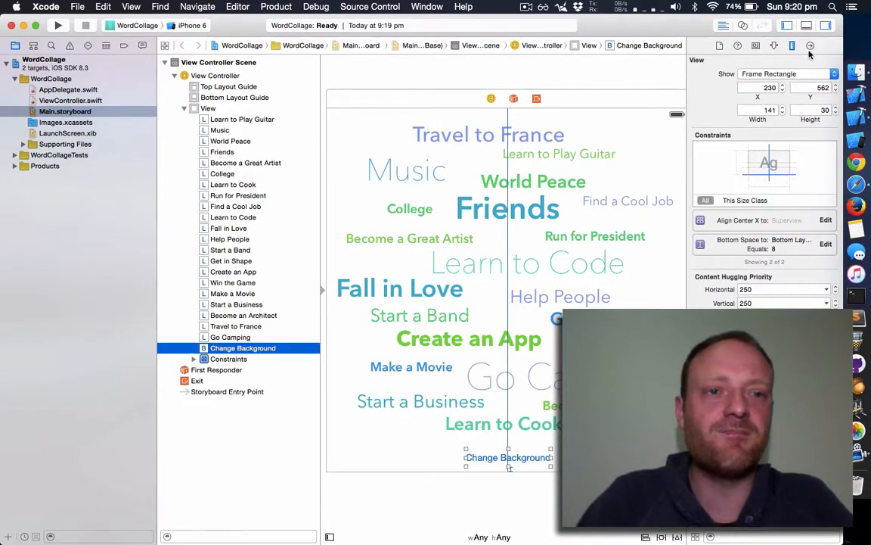
mouse_move(810, 47)
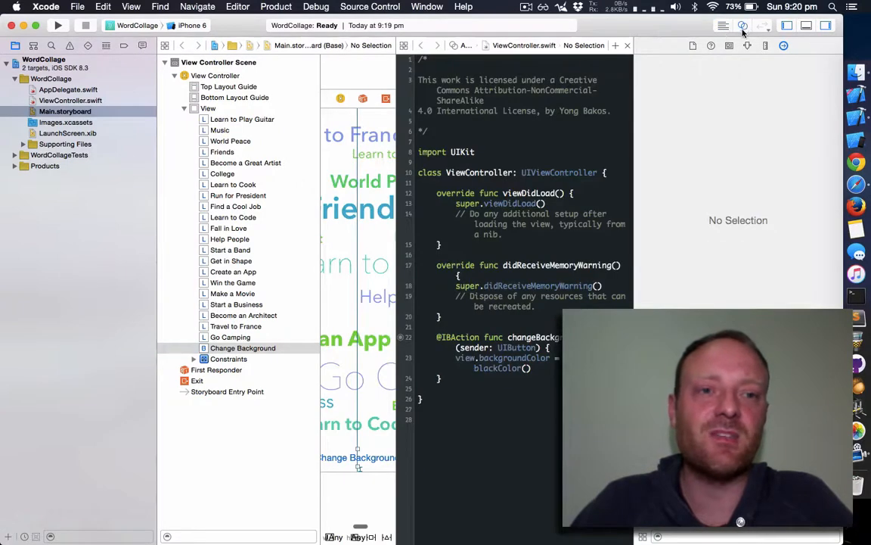
Check the button's changeBackgroundColor connection, then hide Utilities to widen the code view
click(826, 25)
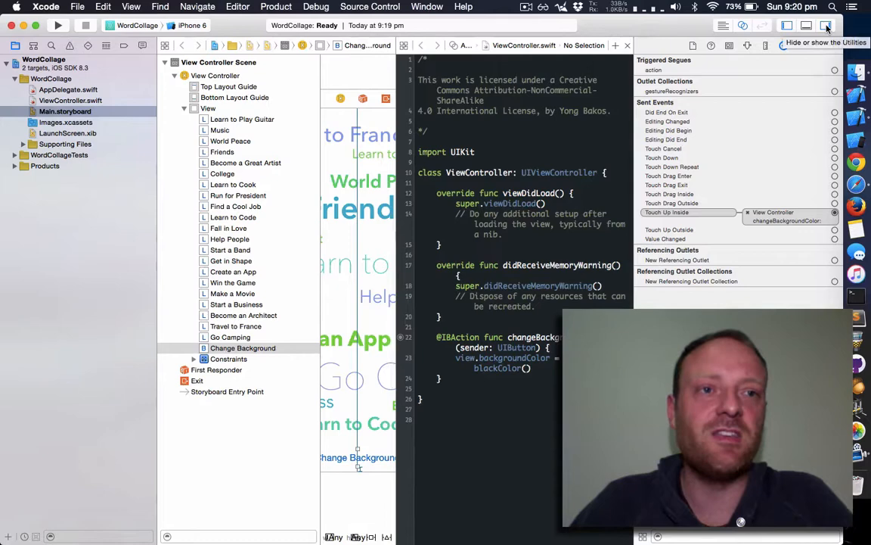
click(826, 25)
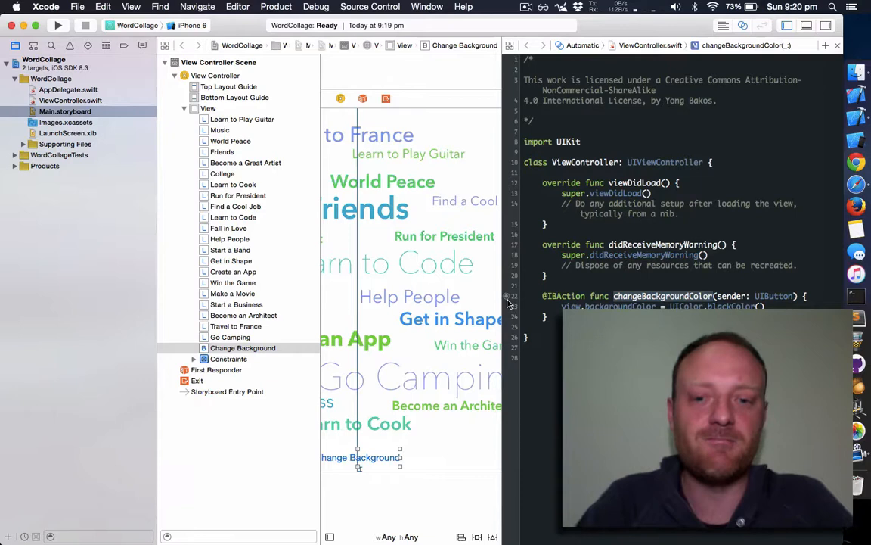
mouse_move(360, 457)
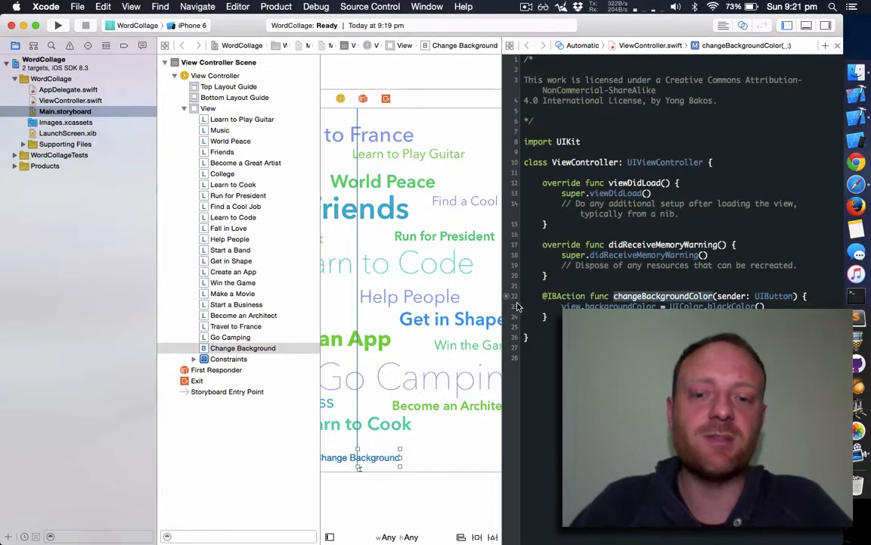
mouse_move(361, 457)
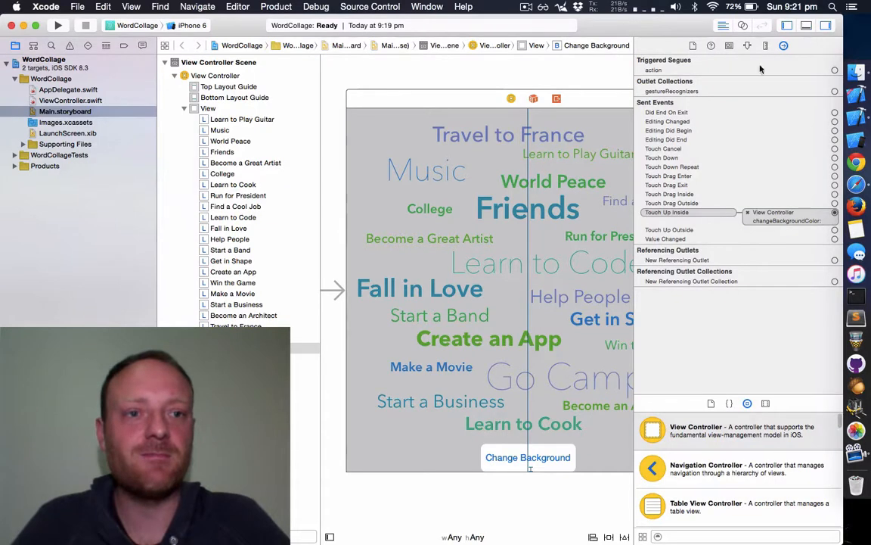
Change the Change Background button's title to 'Black' in the Attributes Inspector
click(747, 46)
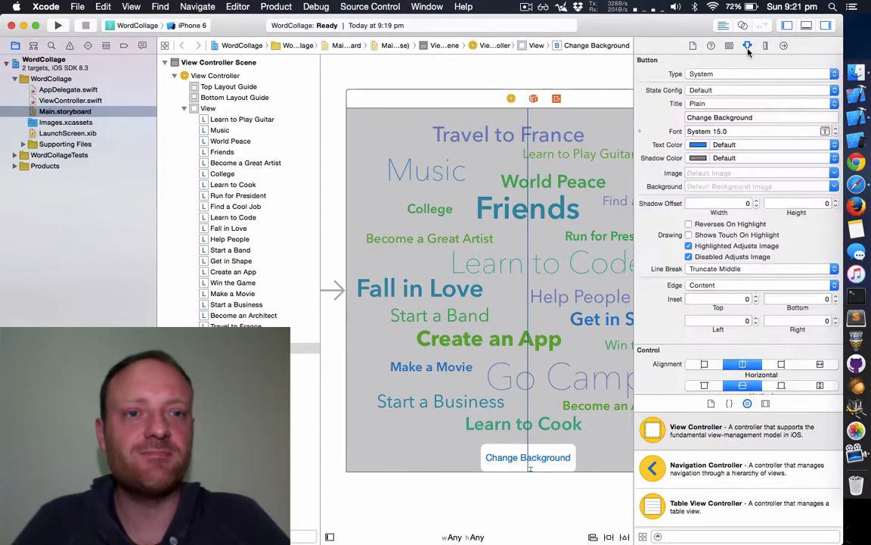
click(757, 118)
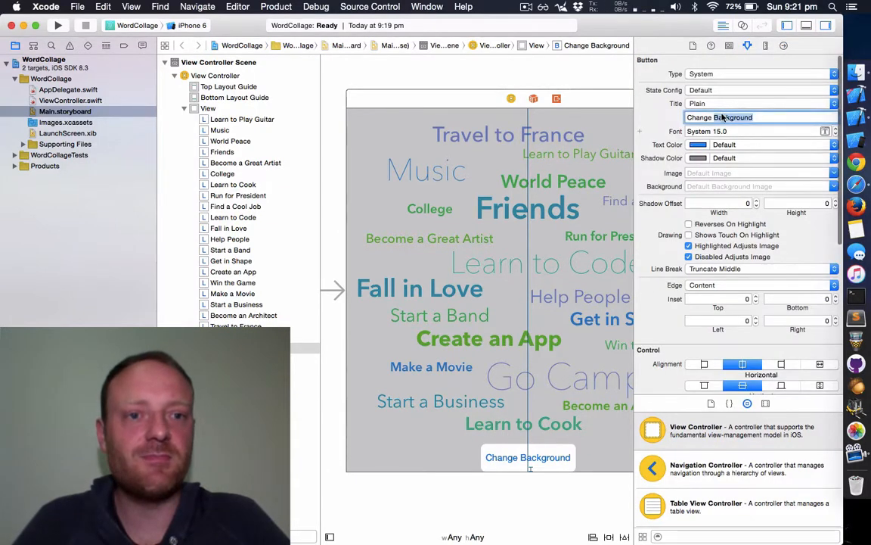
text(Black)
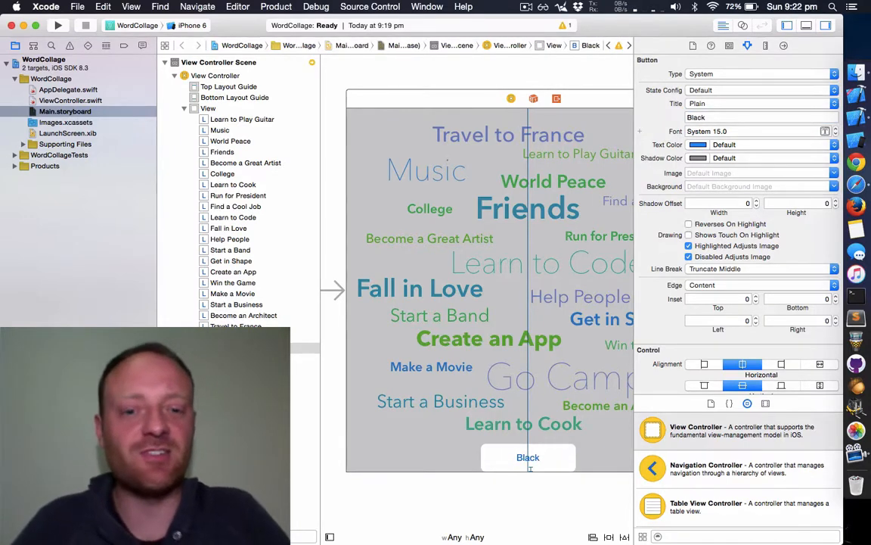
mouse_move(527, 459)
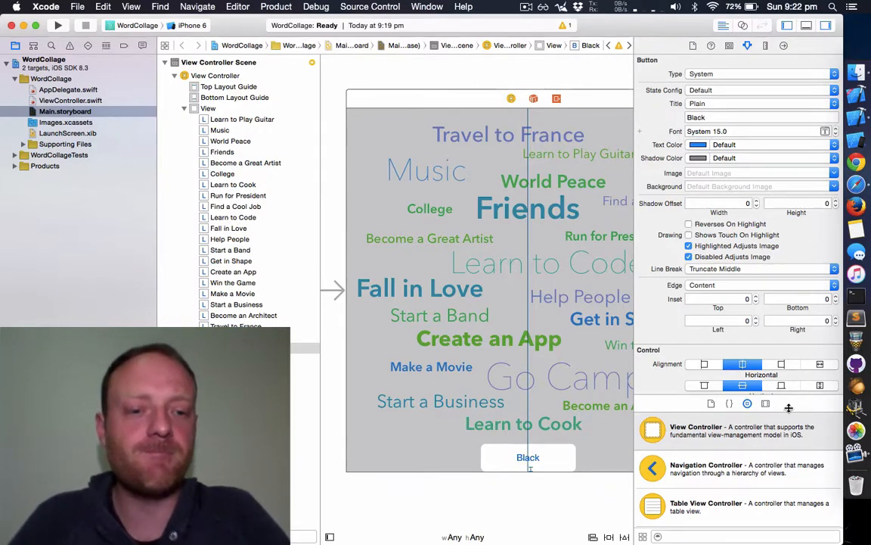
scroll(down, 3)
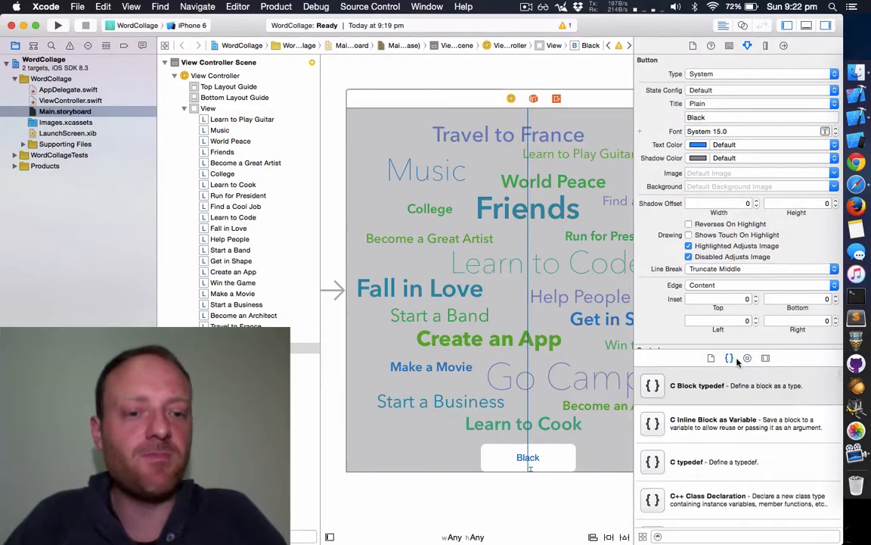
click(747, 358)
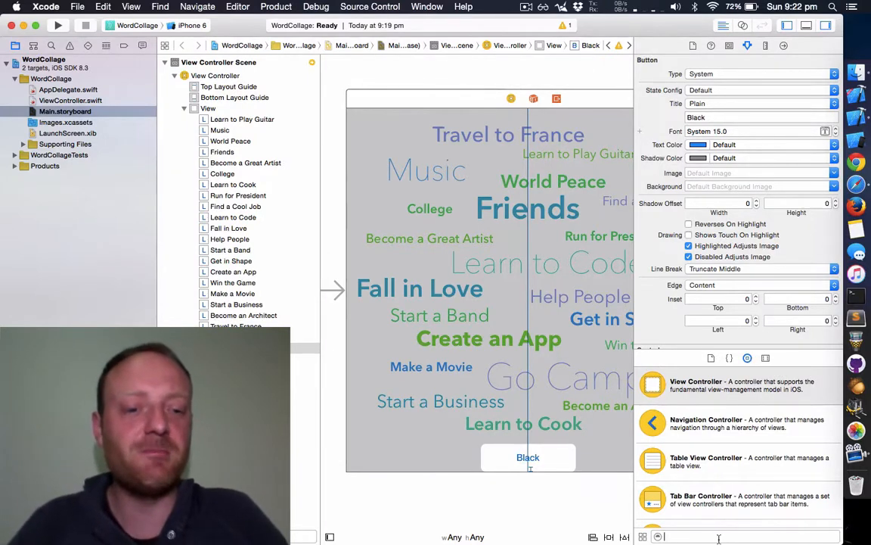
Drag a new button to the left of Black and title it 'White'
text(button)
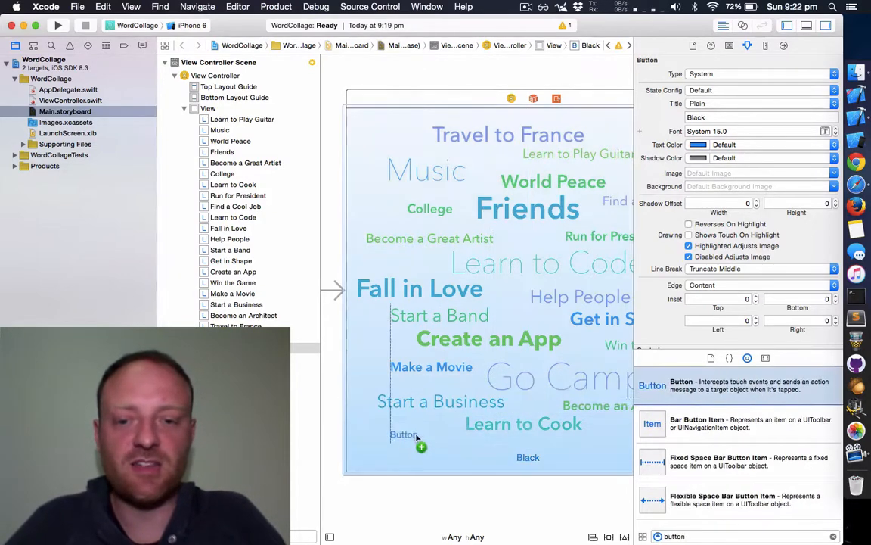
drag(404, 435, 421, 456)
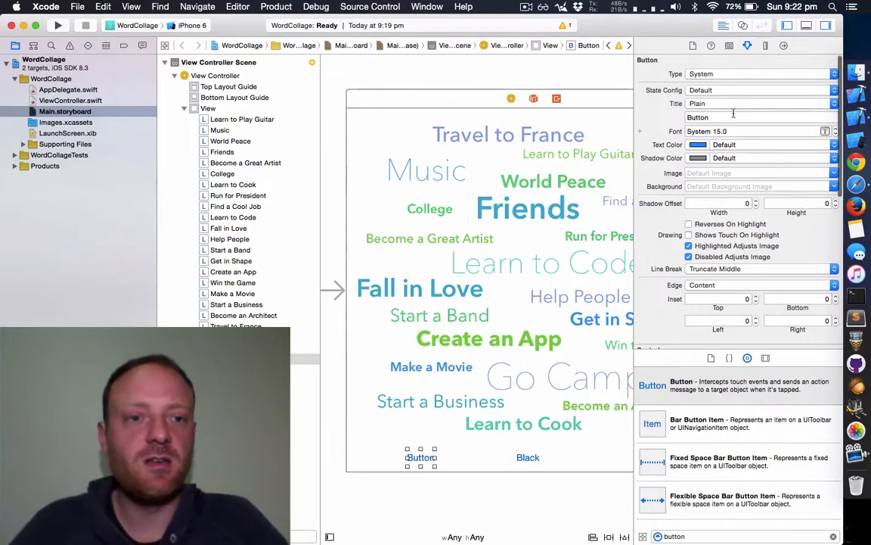
click(757, 117)
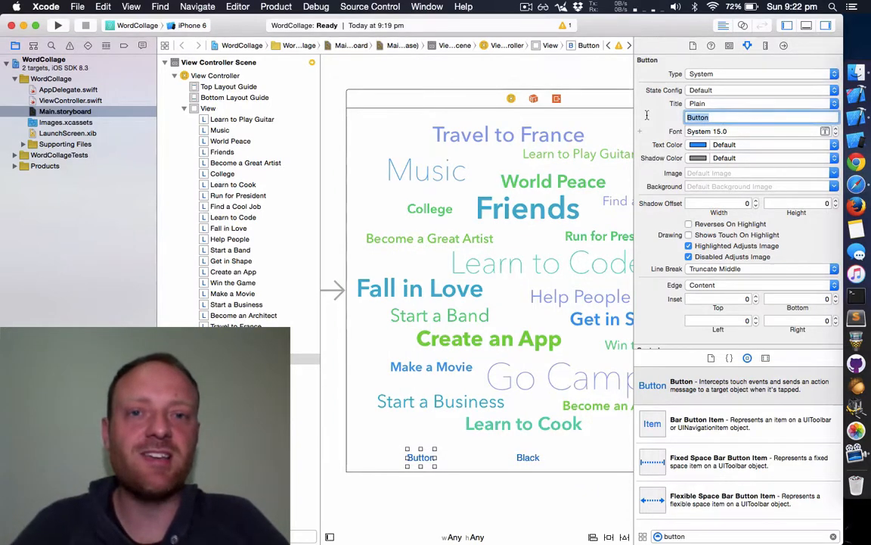
text(White)
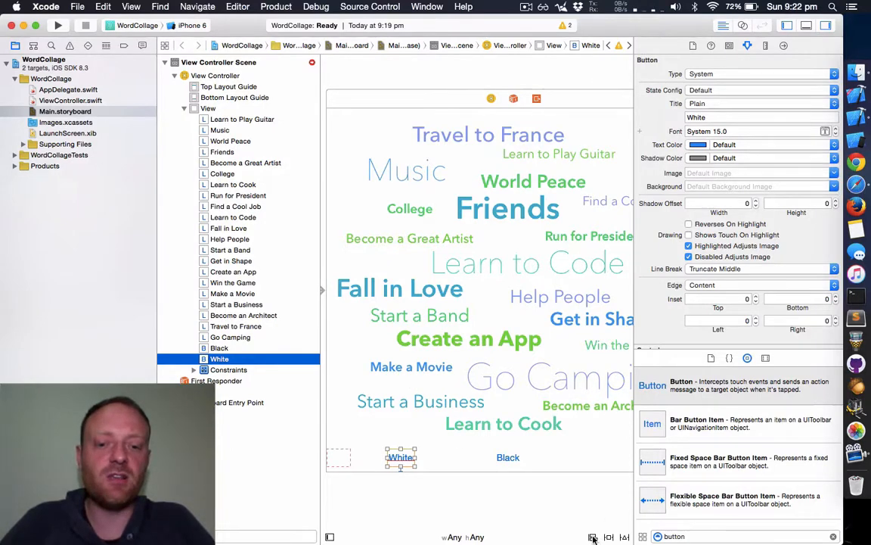
Center White horizontally in the container with a 128 offset and update its frame
click(593, 537)
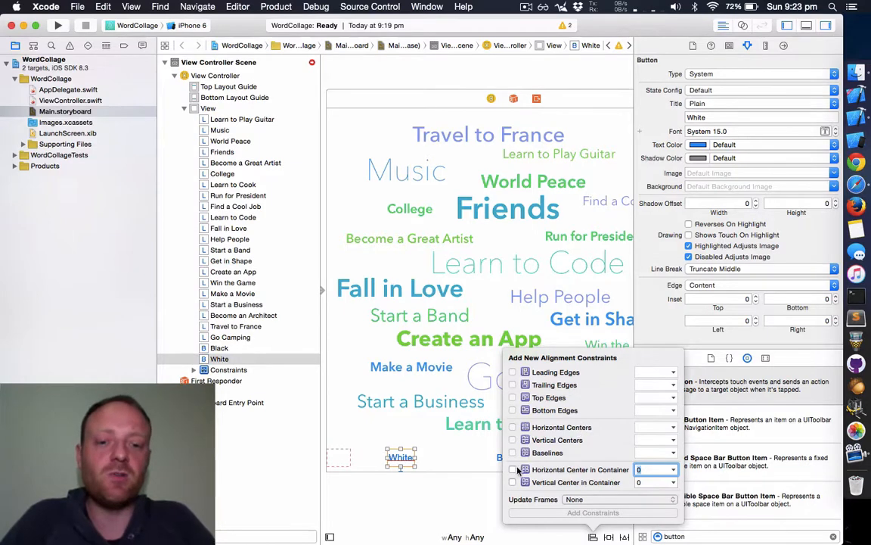
click(513, 469)
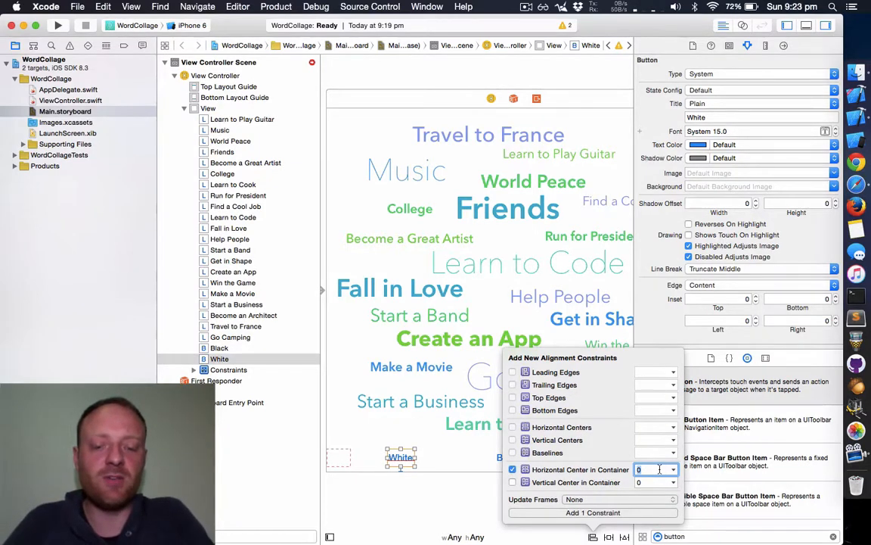
text(-128)
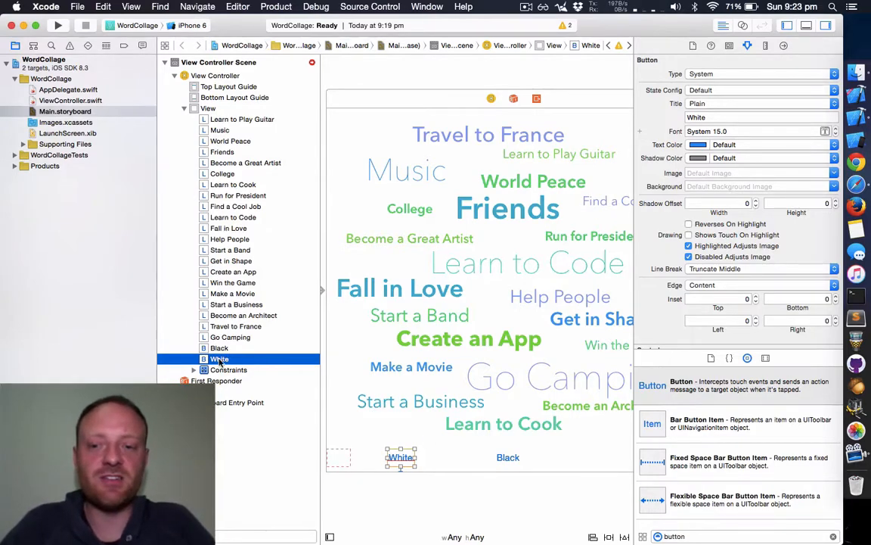
click(624, 536)
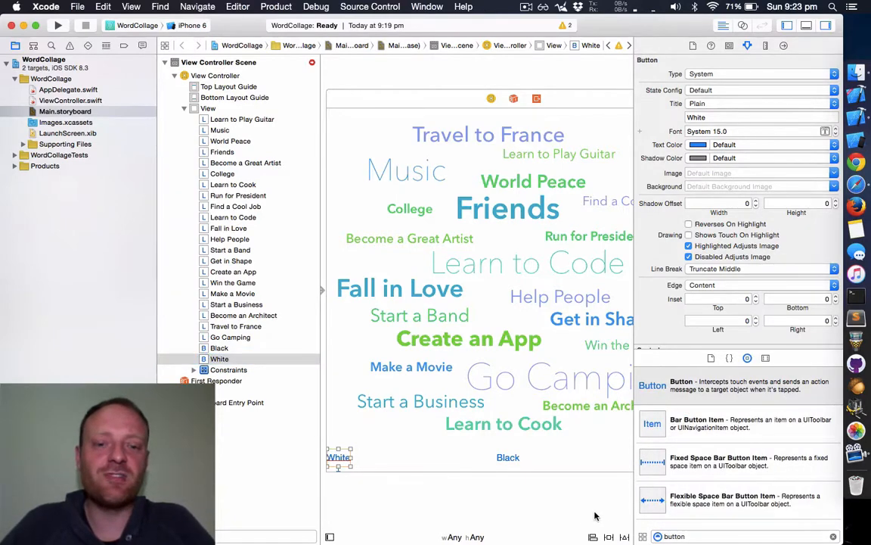
click(593, 536)
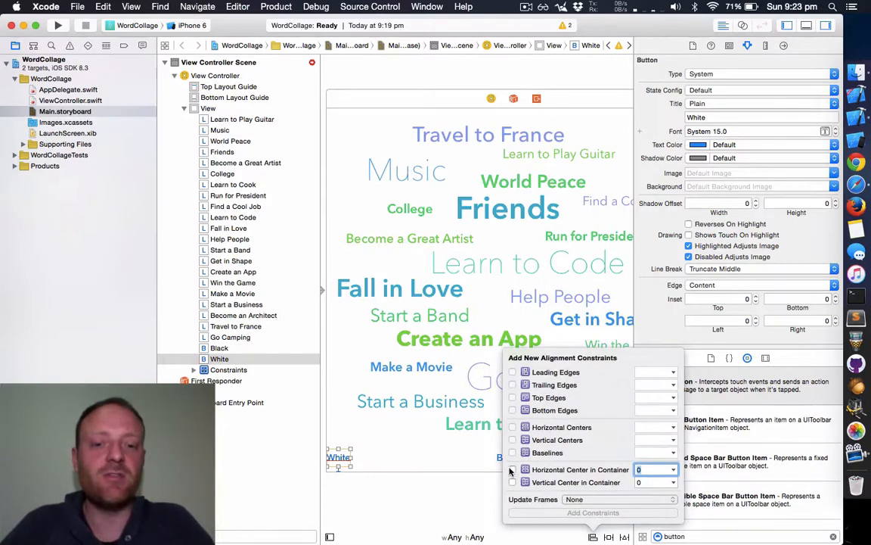
click(513, 469)
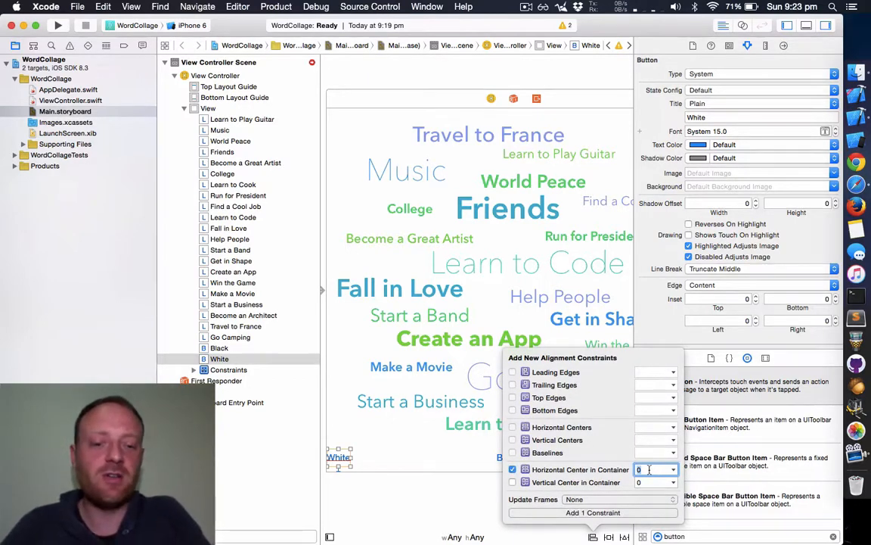
text(128)
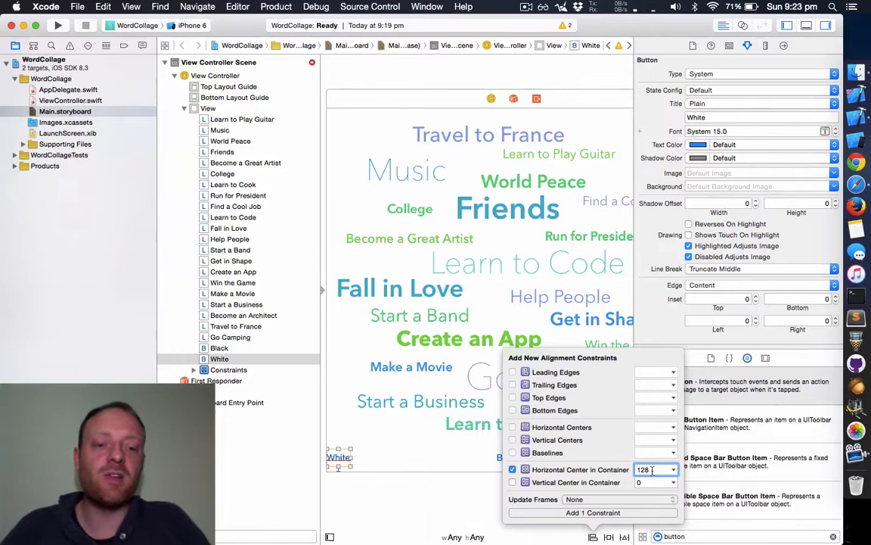
click(651, 482)
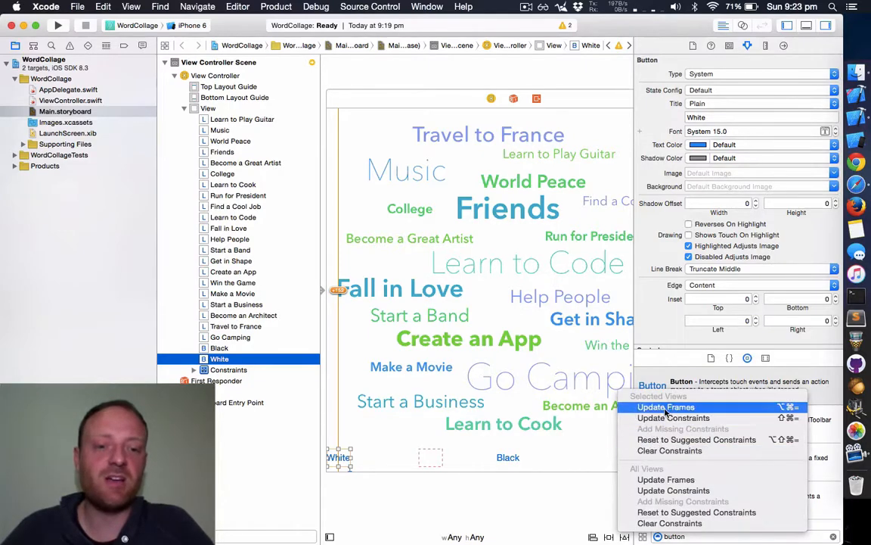
click(665, 407)
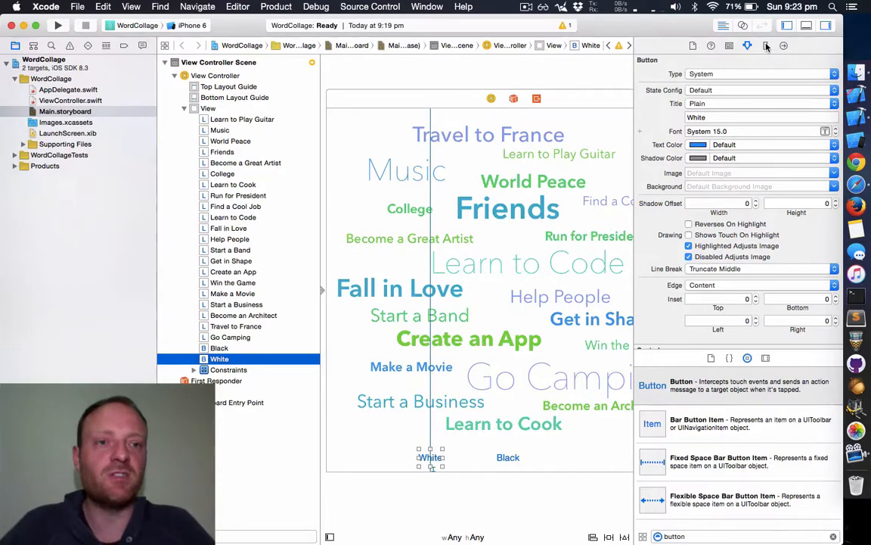
Check the White button's size and position in the Size inspector
click(764, 46)
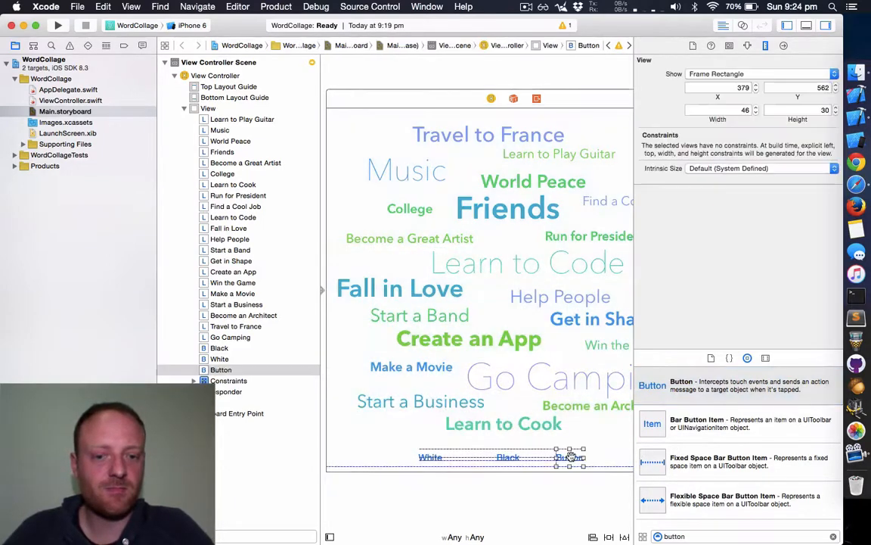
Title the third button 'Magenta' and pin it to the bottom layout guide
click(747, 46)
text(M)
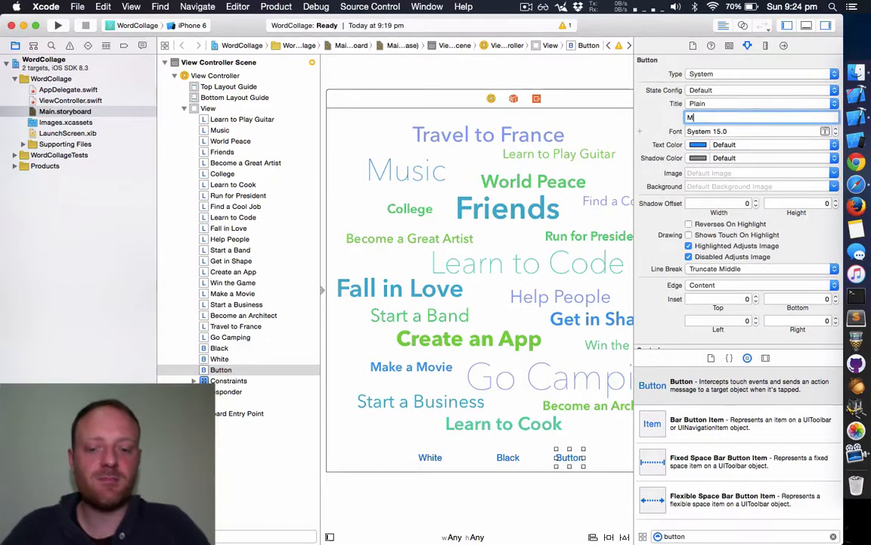
text(agenta)
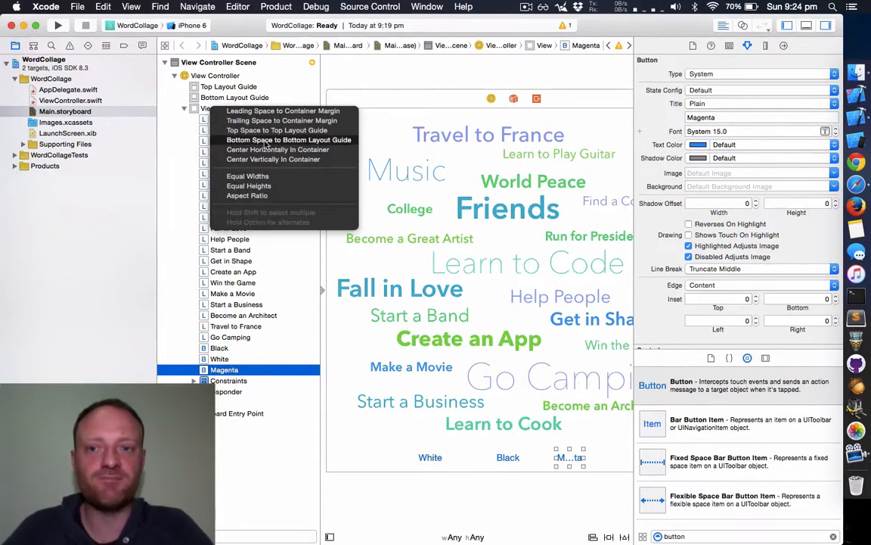
click(289, 140)
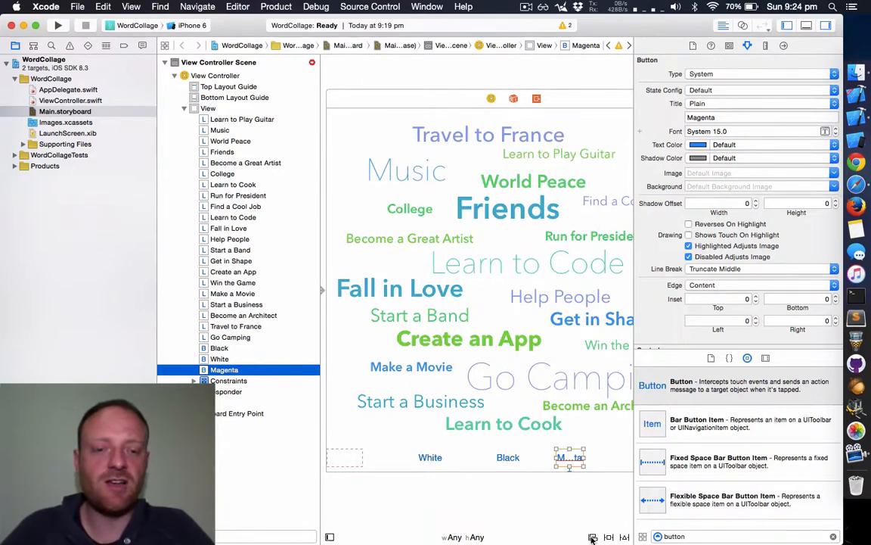
Center Magenta horizontally with a -128 offset, update its frame, and start a build
click(593, 537)
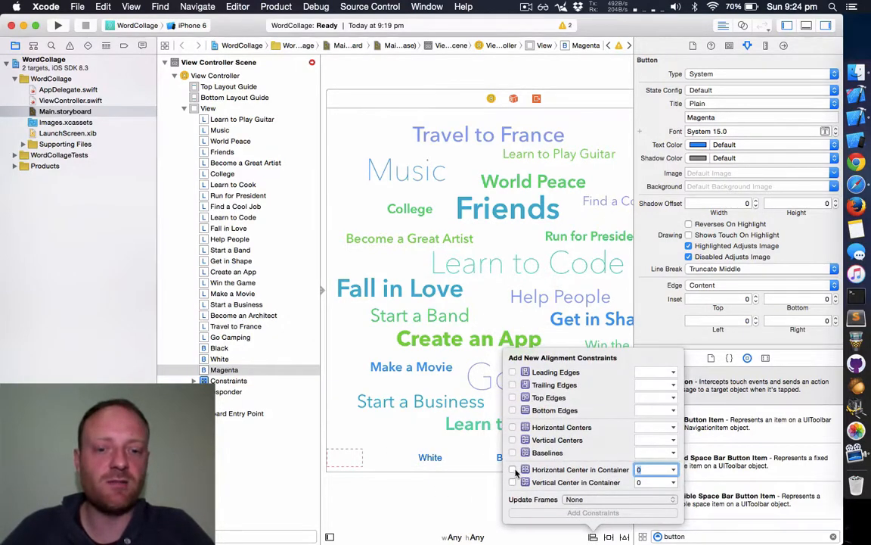
click(513, 468)
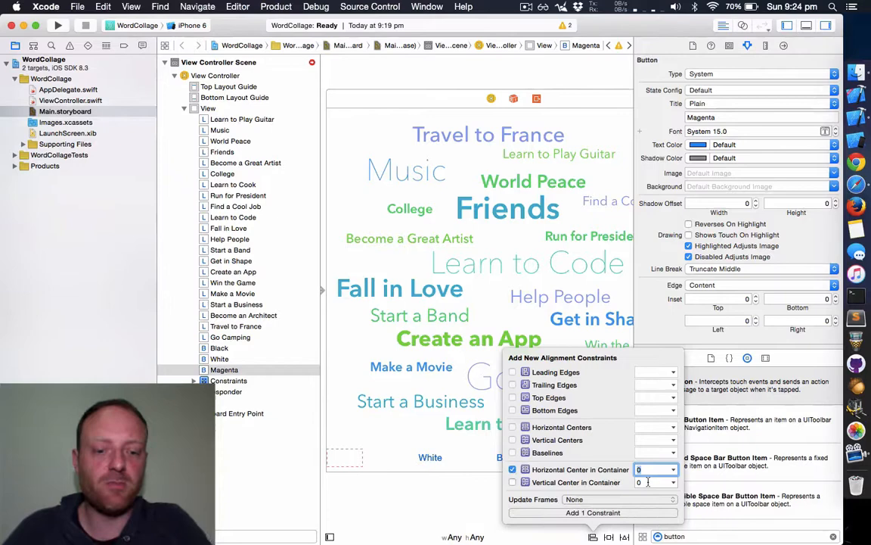
text(-128)
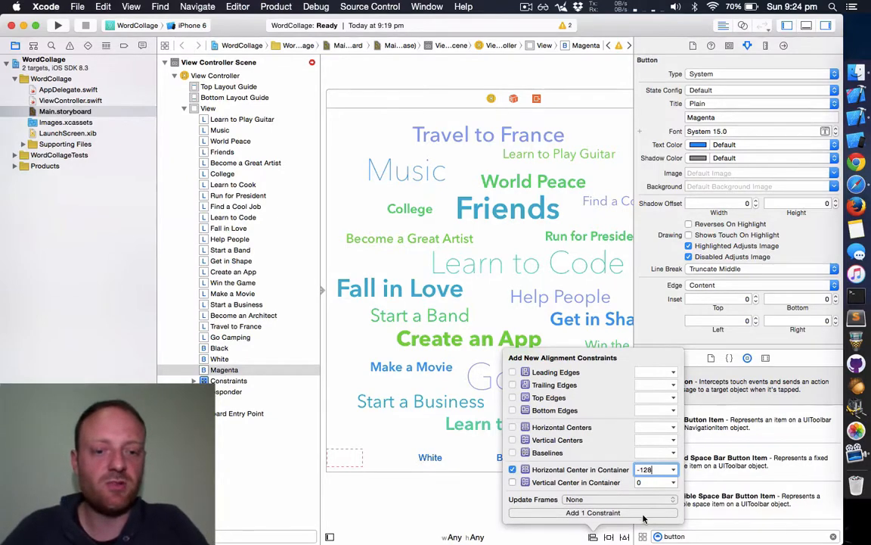
click(593, 512)
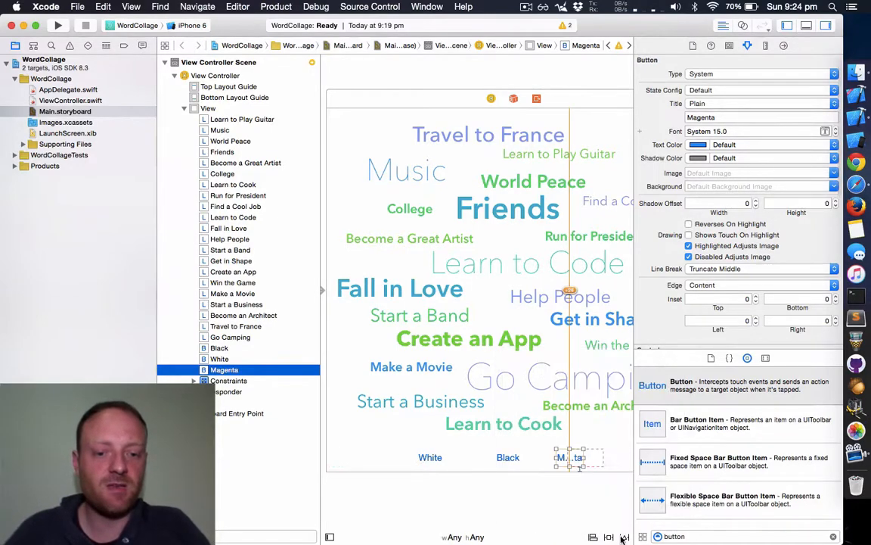
click(623, 537)
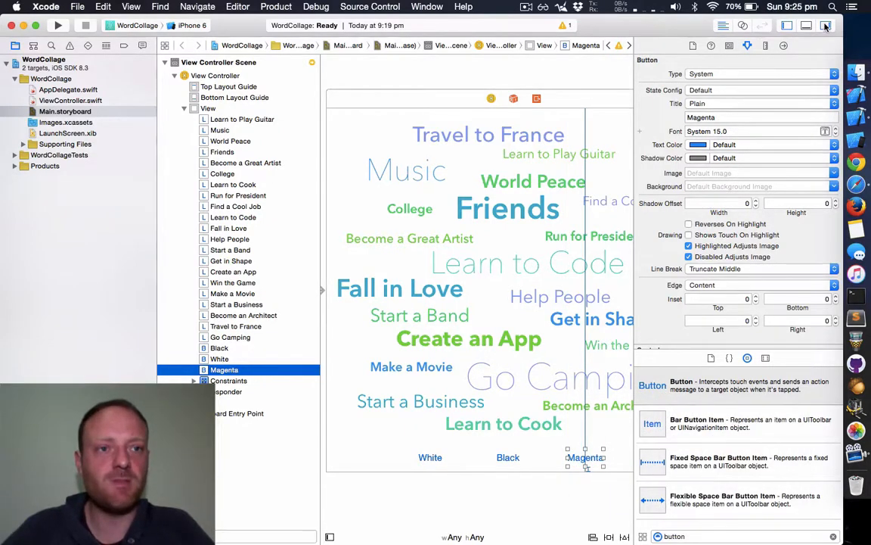
click(826, 25)
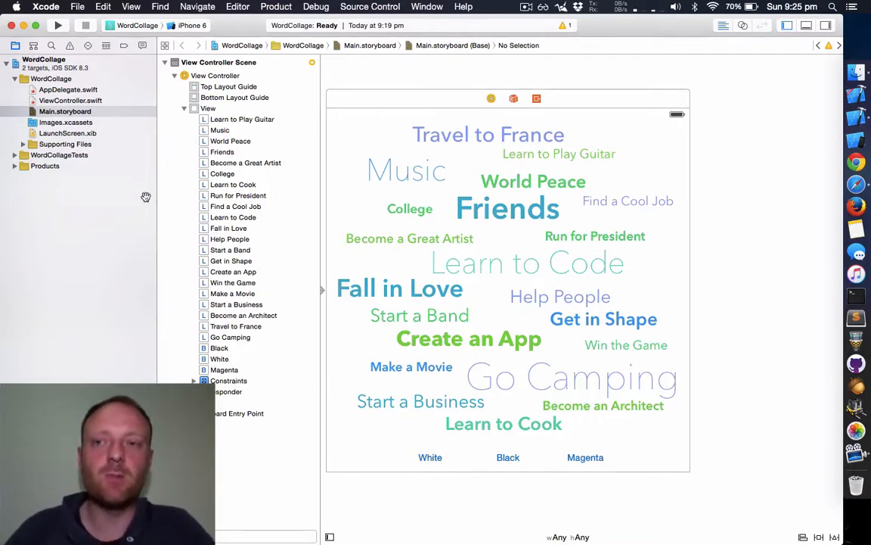
click(58, 25)
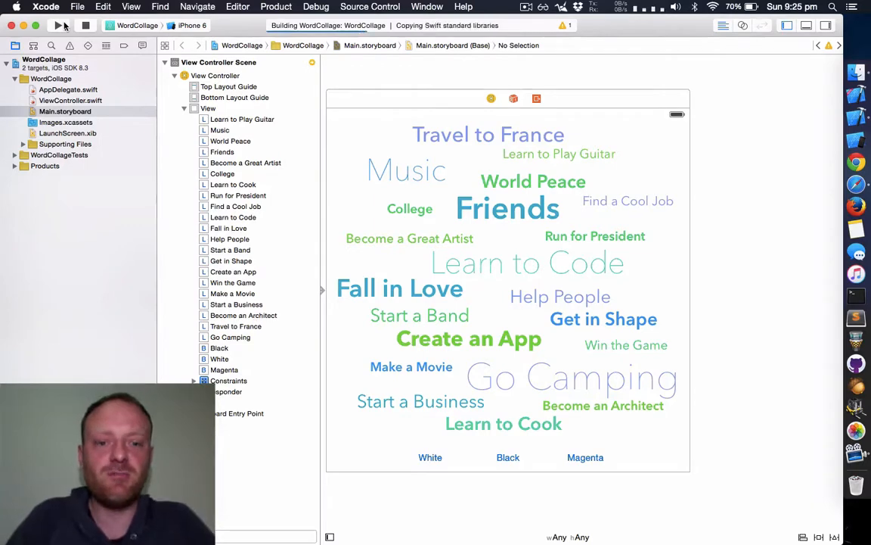
Run WordCollage in the iPhone 6 simulator to check the White, Black, Magenta buttons
click(59, 25)
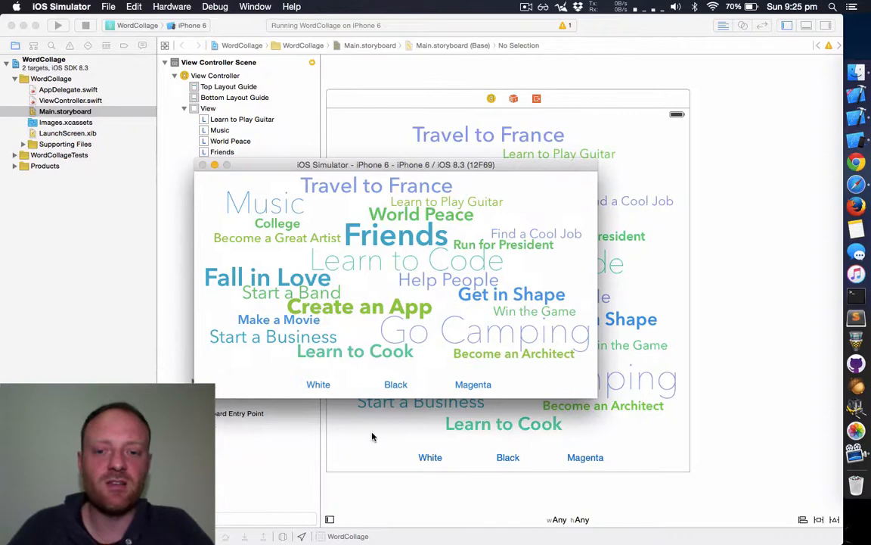
mouse_move(390, 402)
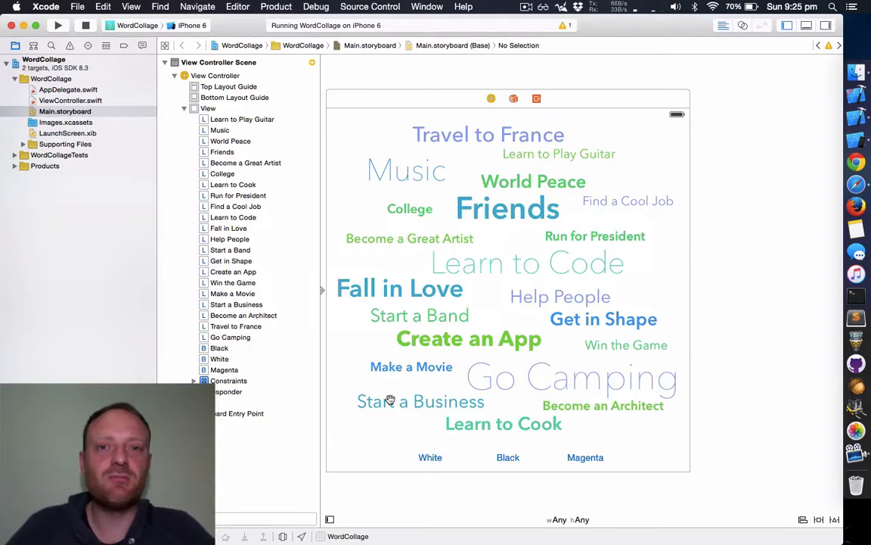
mouse_move(326, 389)
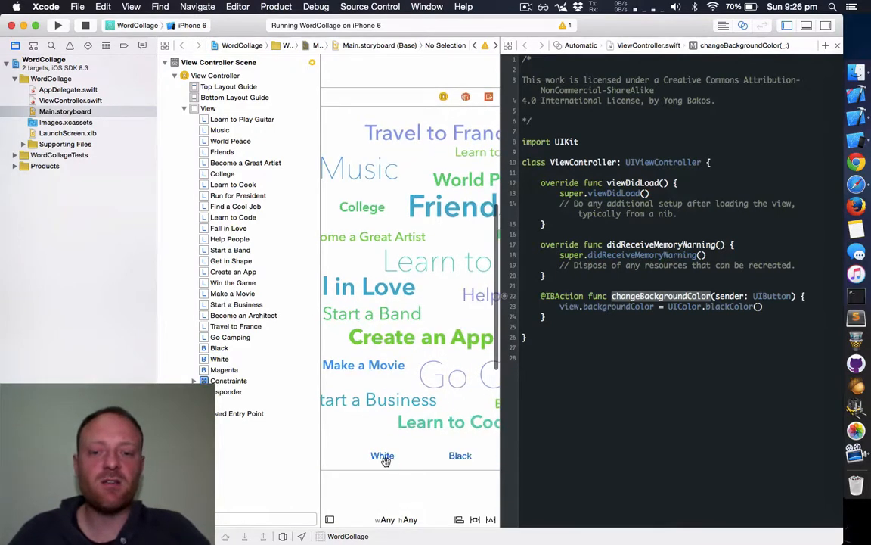
Control-drag the White button into ViewController.swift as an action named changeBackgroundToWhite
drag(382, 455, 556, 305)
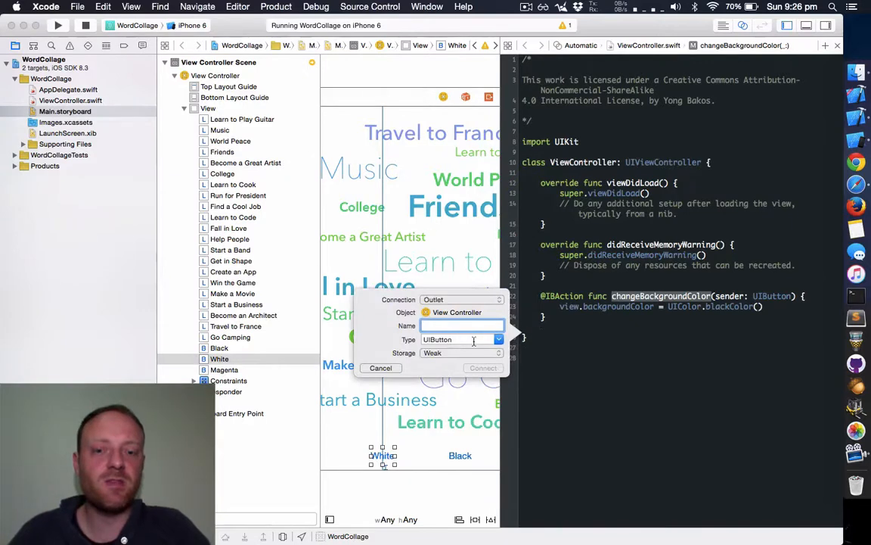
click(462, 299)
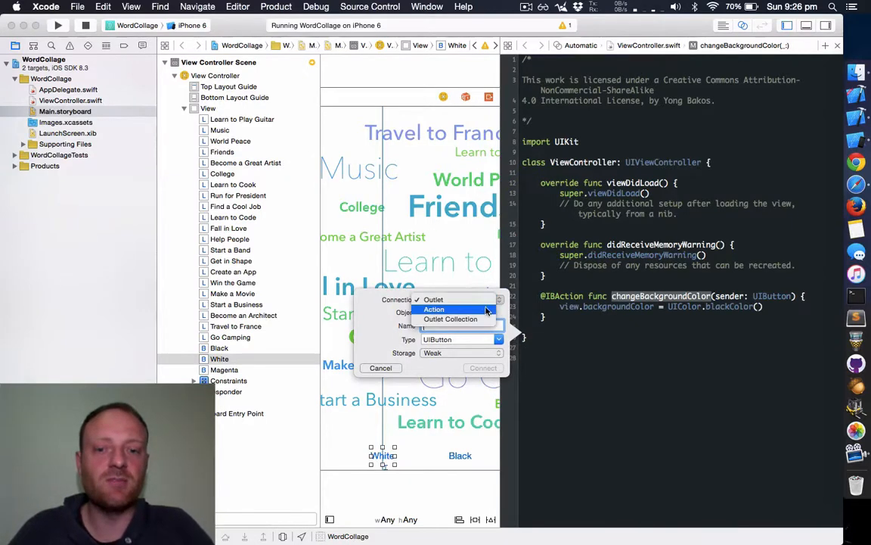
click(434, 309)
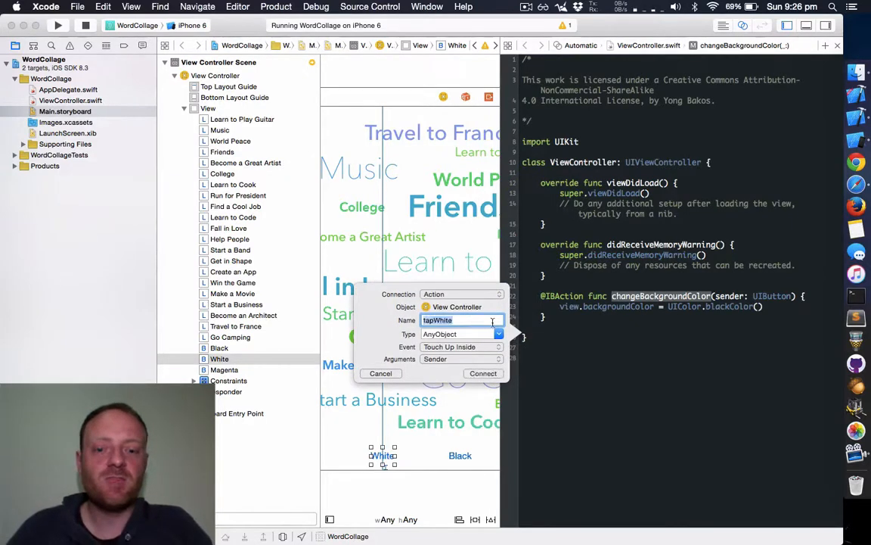
text(changeBackgroundToWh)
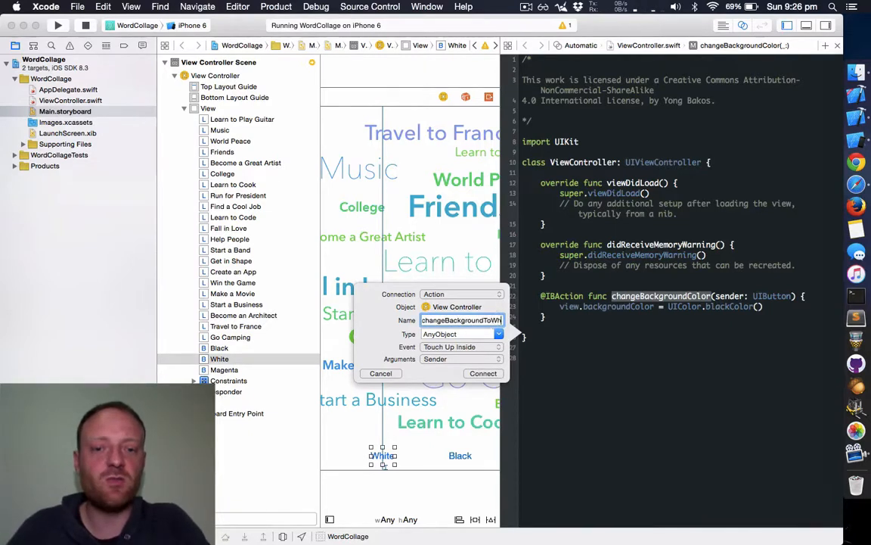
click(483, 373)
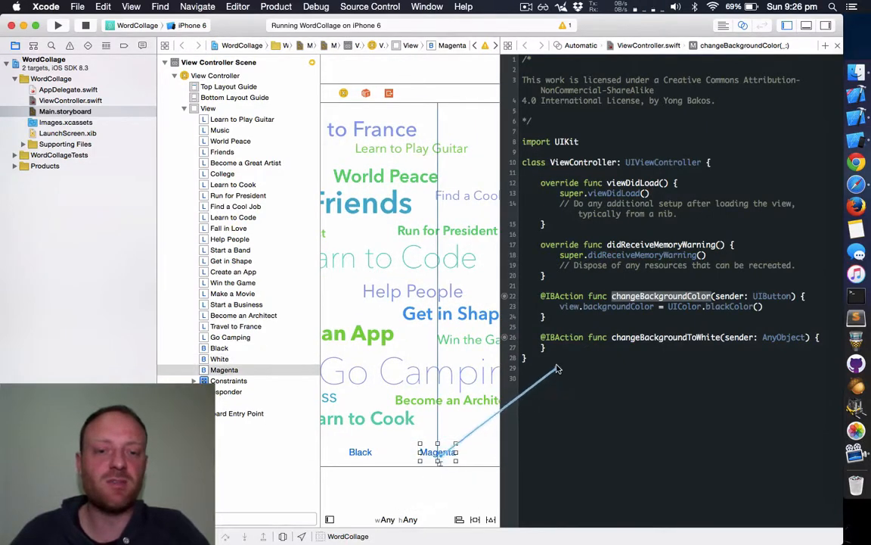
Connect the Magenta button to a new action named changeBackgroundToMagenta
drag(438, 452, 545, 338)
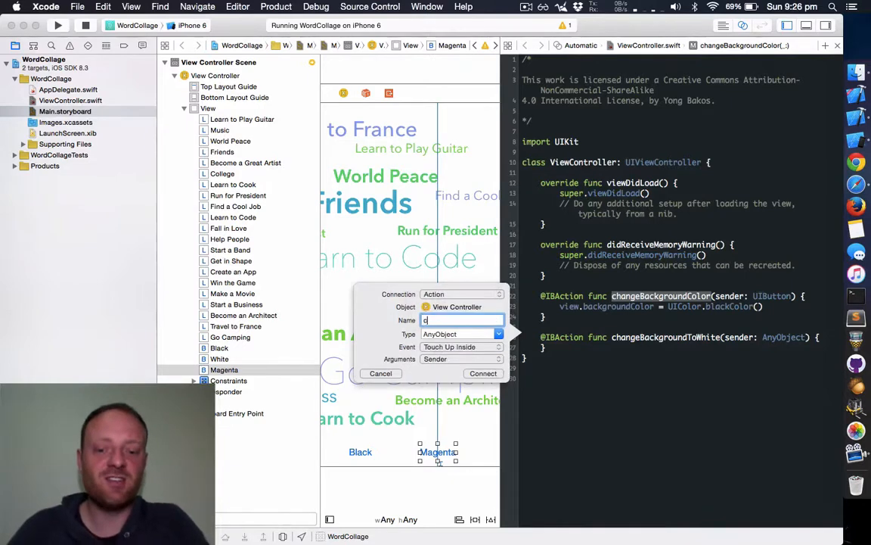
text(changeBackgroundTo)
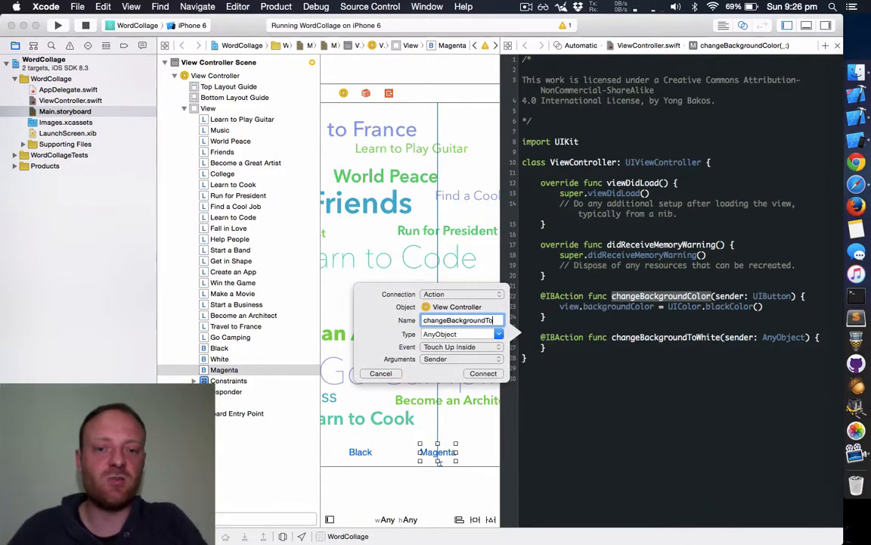
click(483, 373)
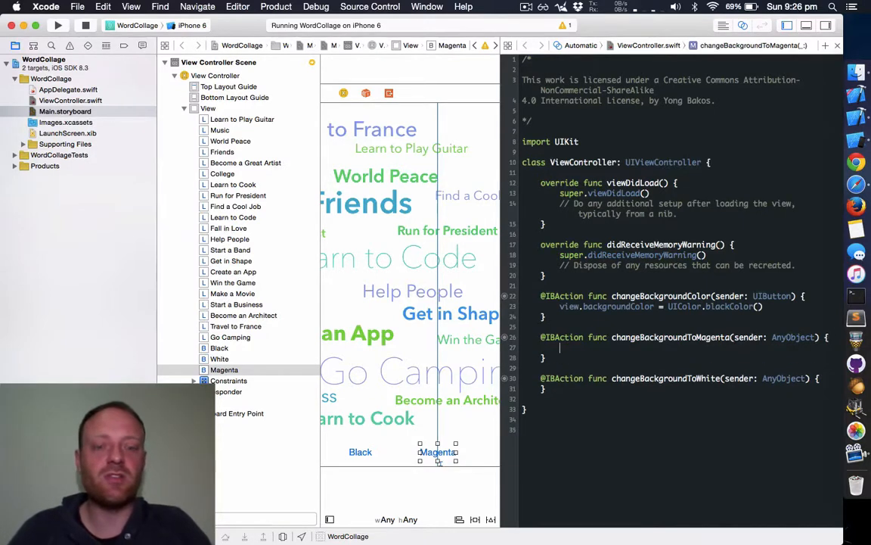
Make changeBackgroundToMagenta set view.backgroundColor to UIColor magenta
text(view.back)
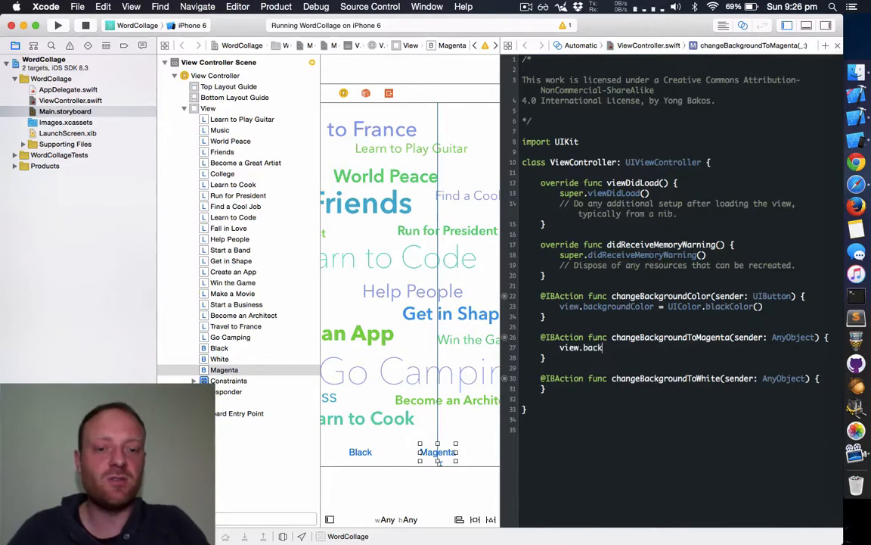
text(ground)
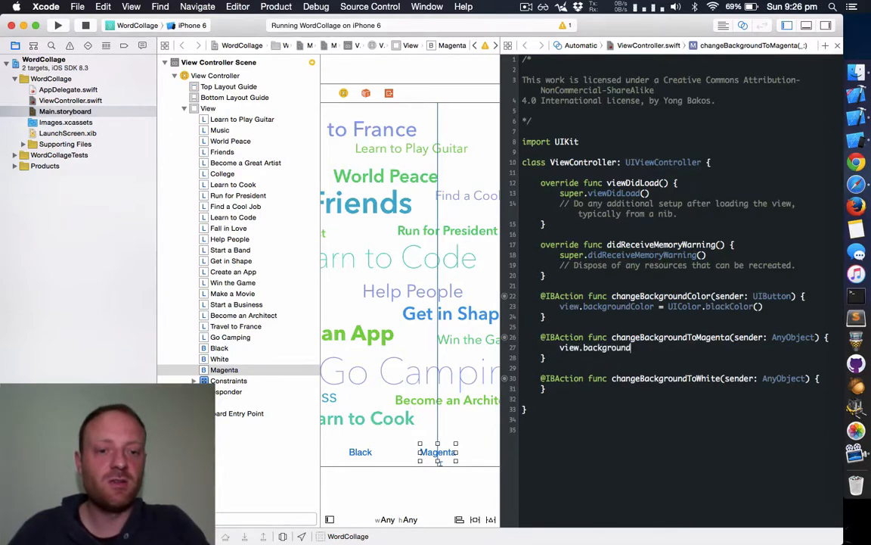
text(Color =)
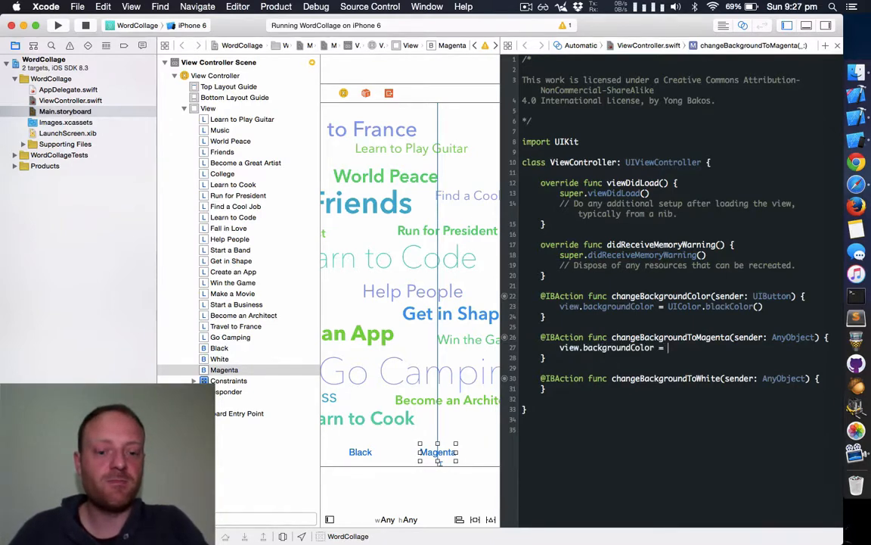
text(UIColor.magentaColor()
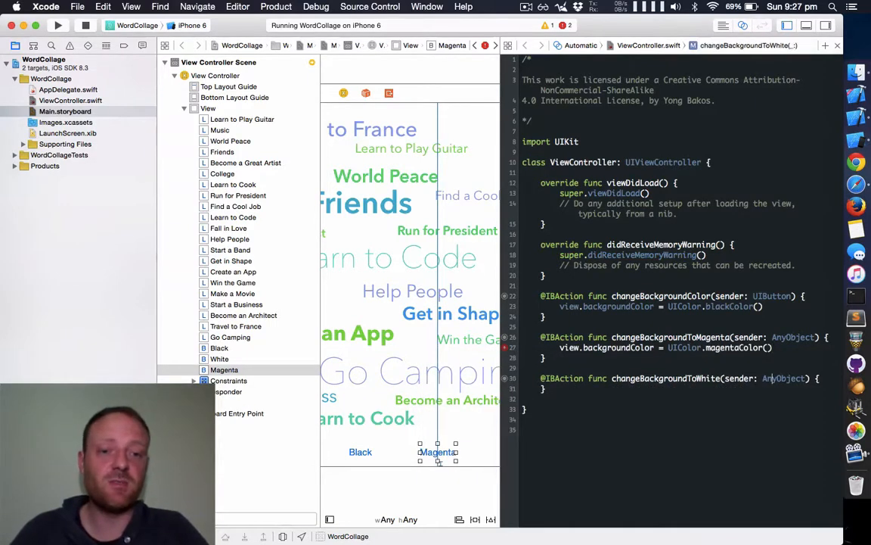
Write view.backgroundColor = UIColor.whiteColor() inside changeBackgroundToWhite
text(view.b)
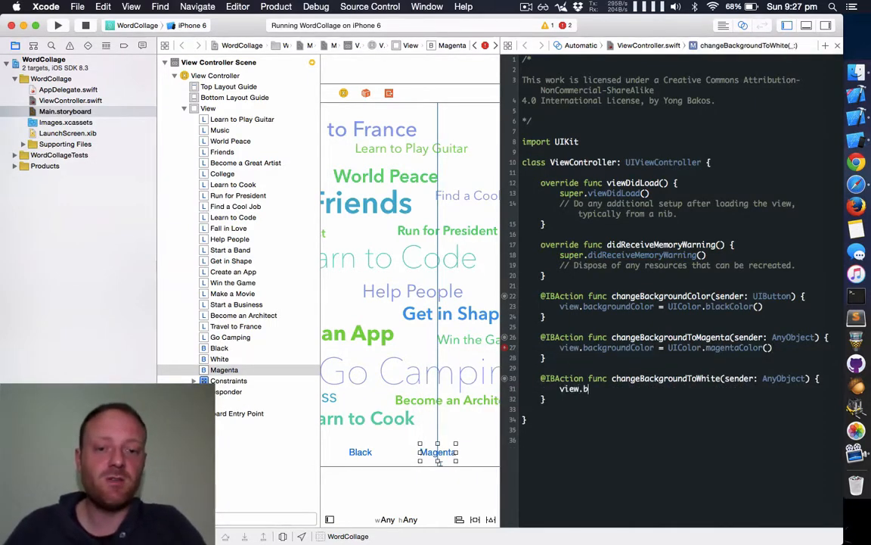
text(a)
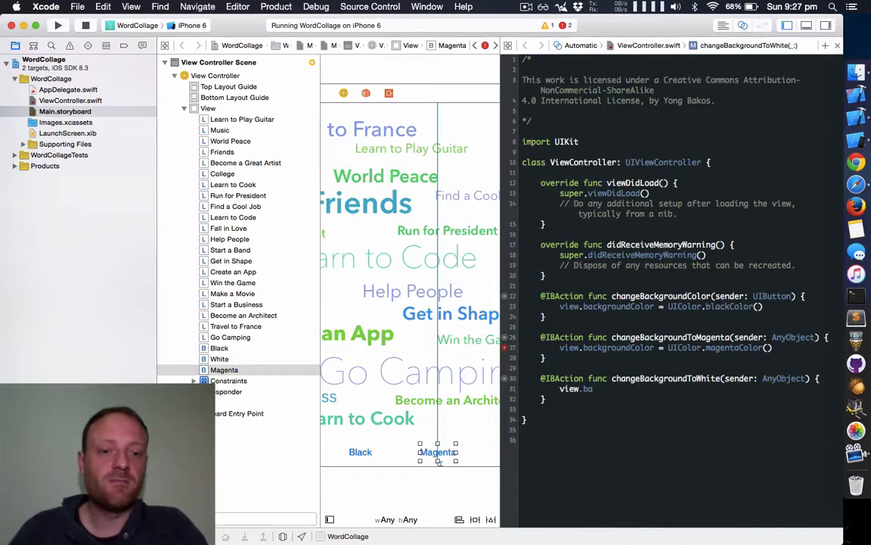
text(backgroundColor = UIColor)
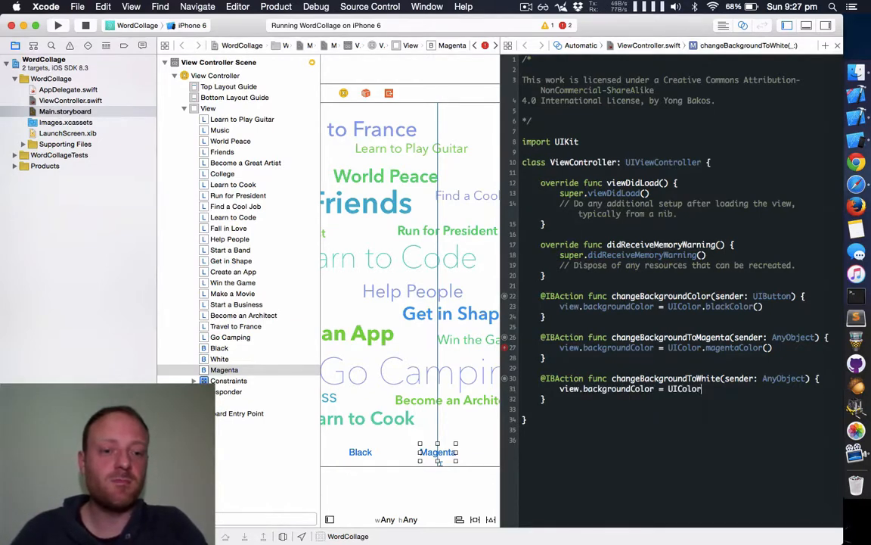
text(.w)
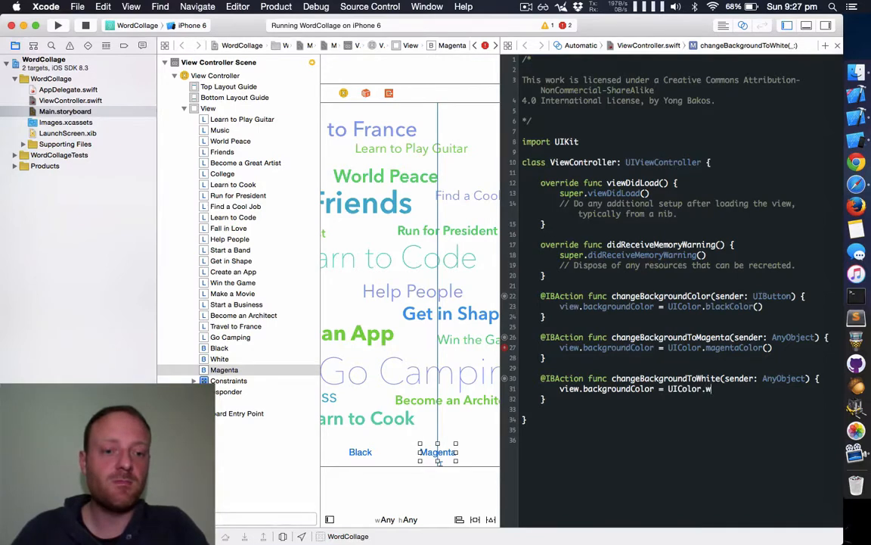
text(hiteColor()
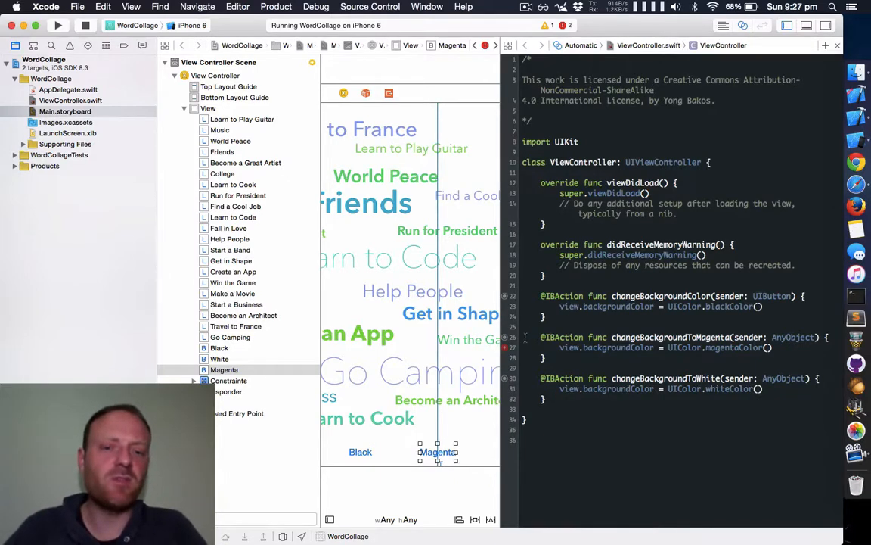
mouse_move(505, 349)
text(ToBlack)
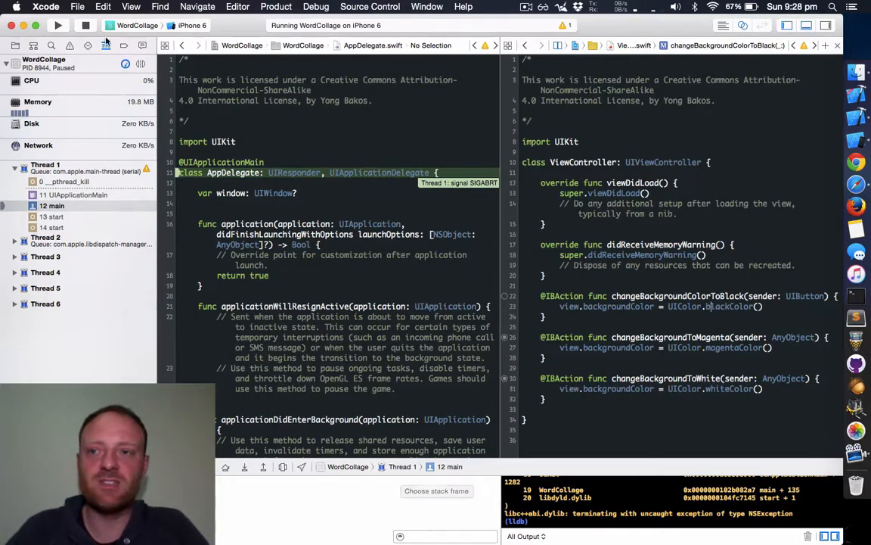
Stop the crashed WordCollage run and return to the Project Navigator
click(85, 25)
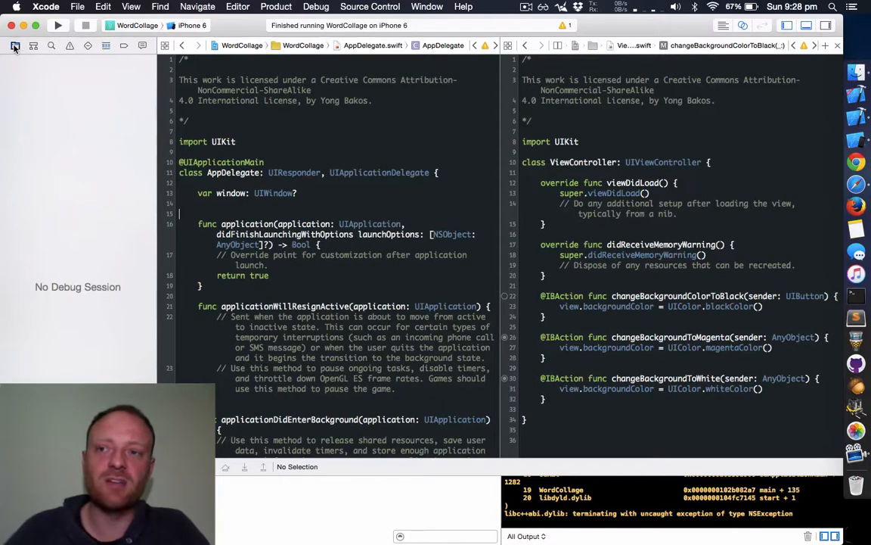
click(65, 111)
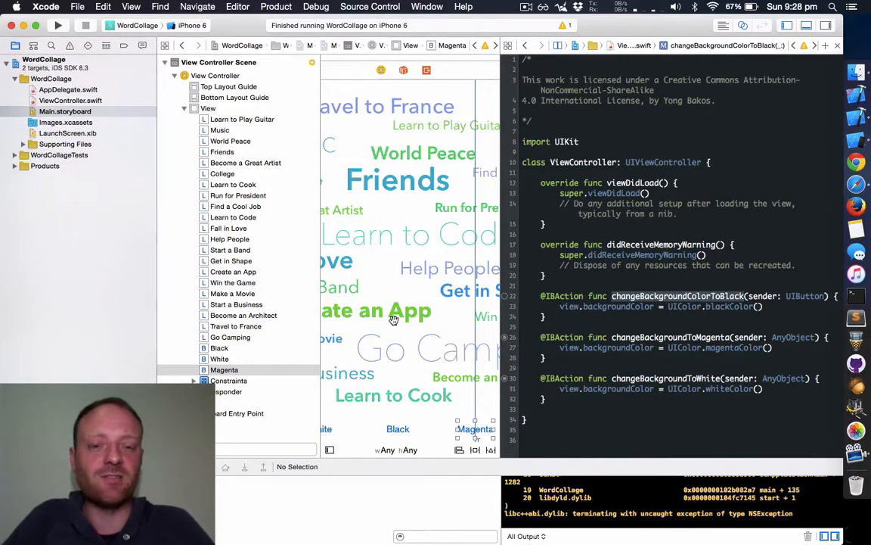
mouse_move(507, 304)
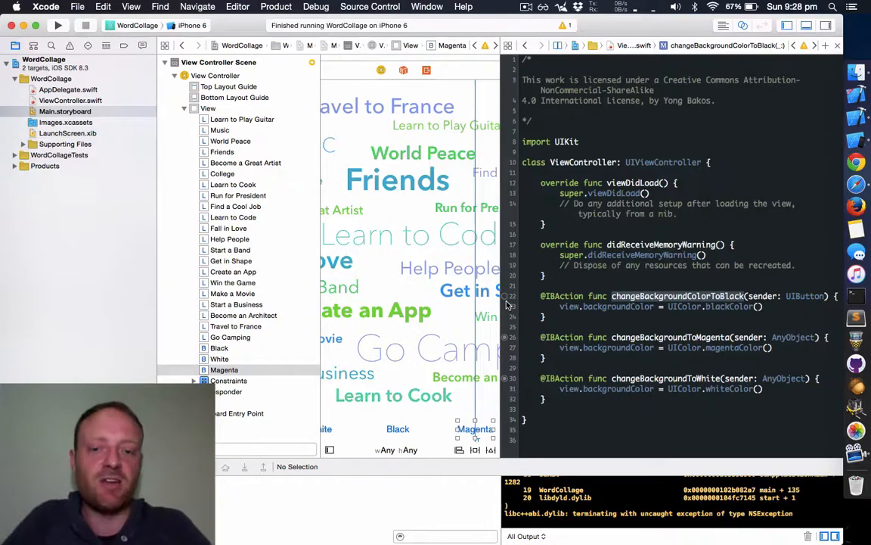
mouse_move(384, 422)
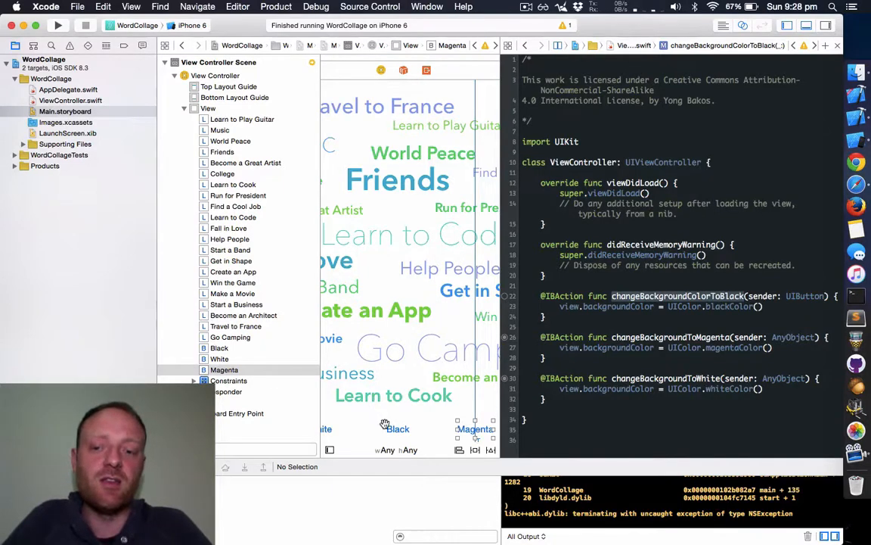
Connect the Black button to changeBackgroundColorToBlack and select it in the scene outline
click(399, 429)
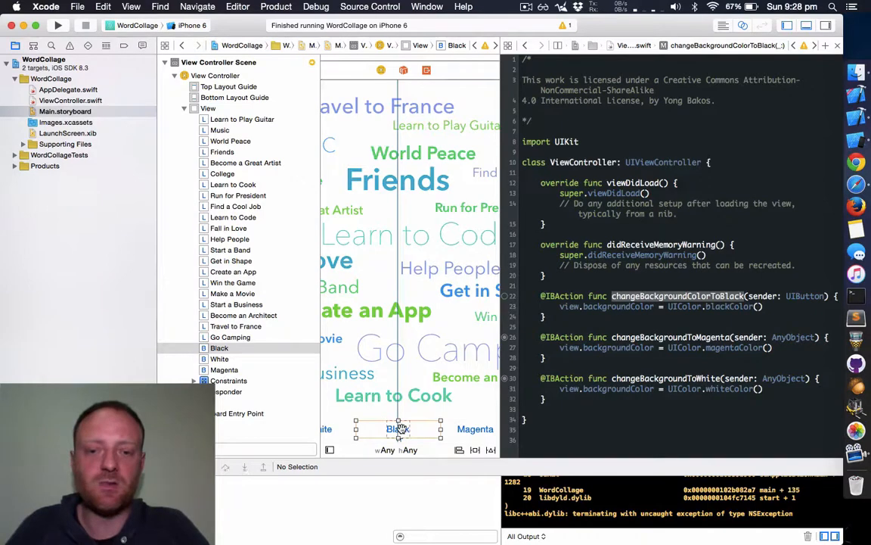
drag(398, 428, 540, 306)
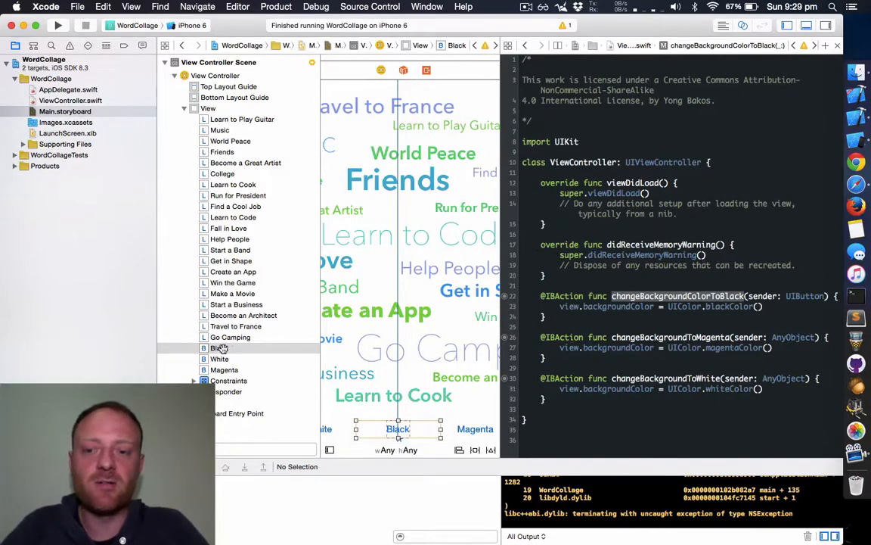
click(220, 347)
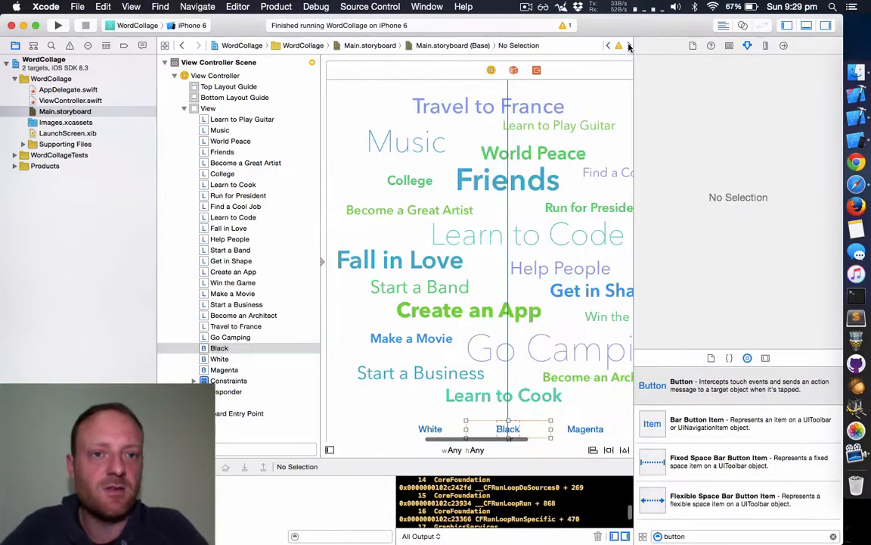
Check the Black button's Touch Up Inside connection, then run WordCollage in the simulator
click(218, 347)
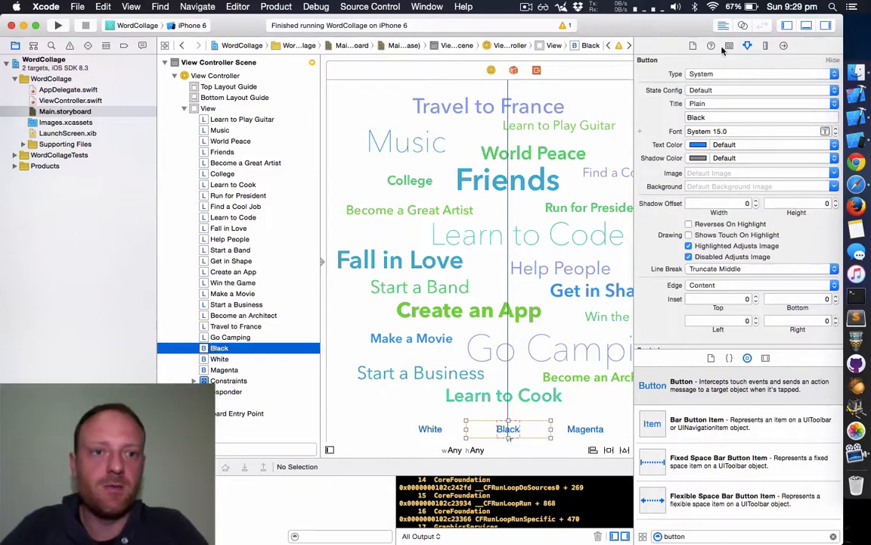
click(784, 46)
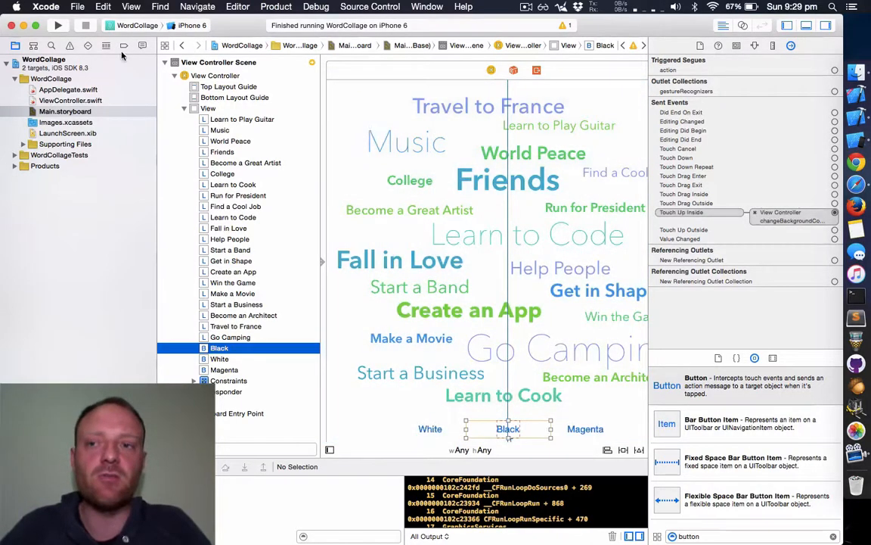
click(58, 25)
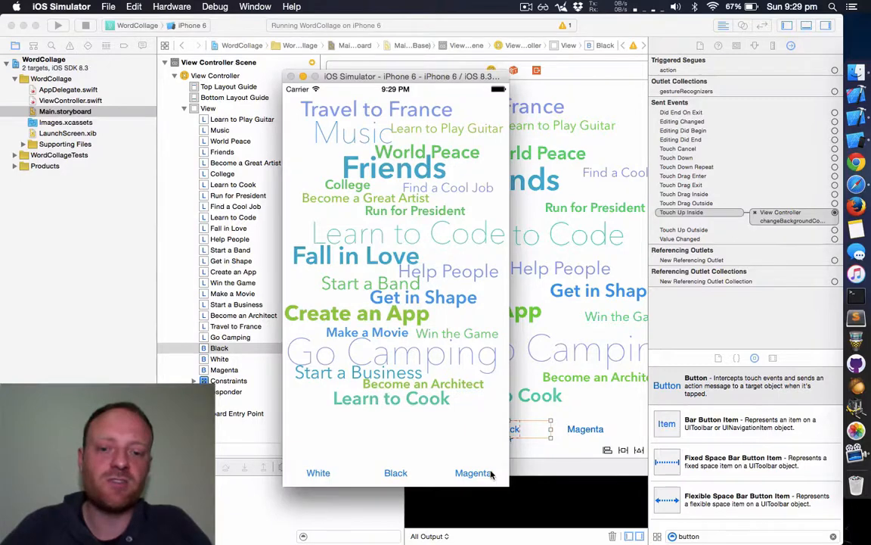
Tap the Black button to turn the app background black
click(395, 472)
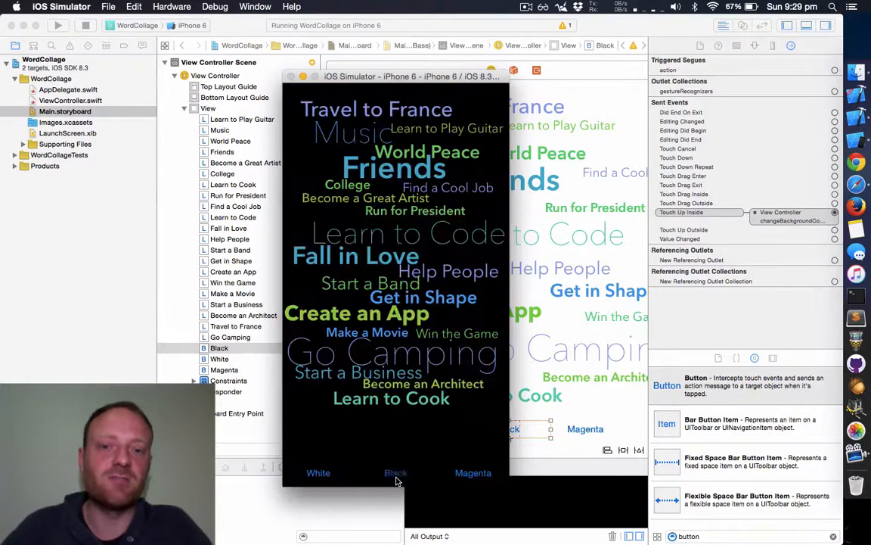